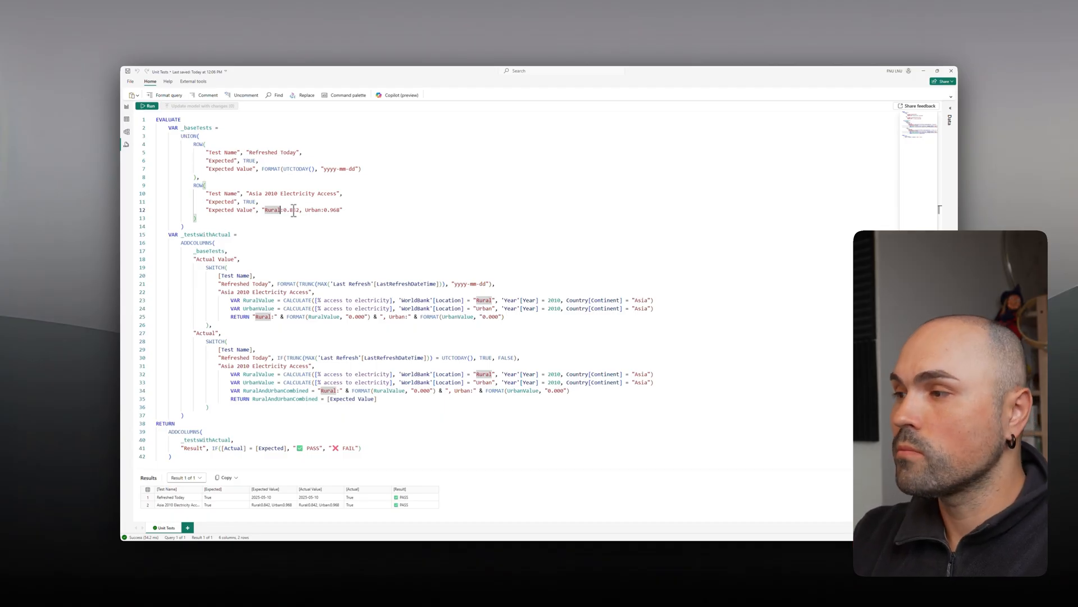
pyautogui.moveTo(329, 252)
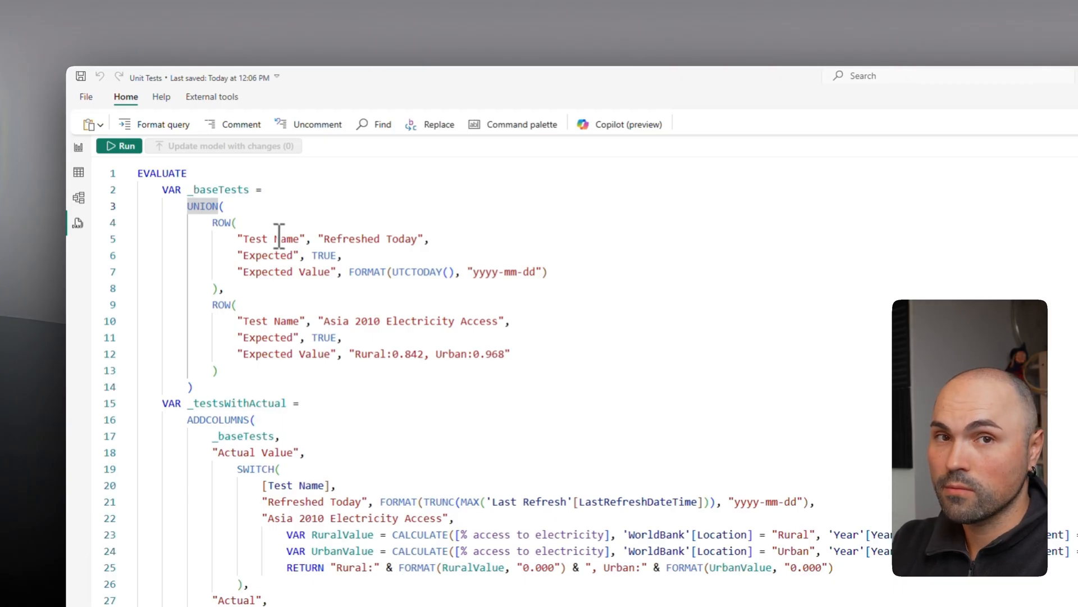
# Step: Review the Test Name and Expected Value fields in the Unit Tests DAX query
pyautogui.doubleClick(286, 238)
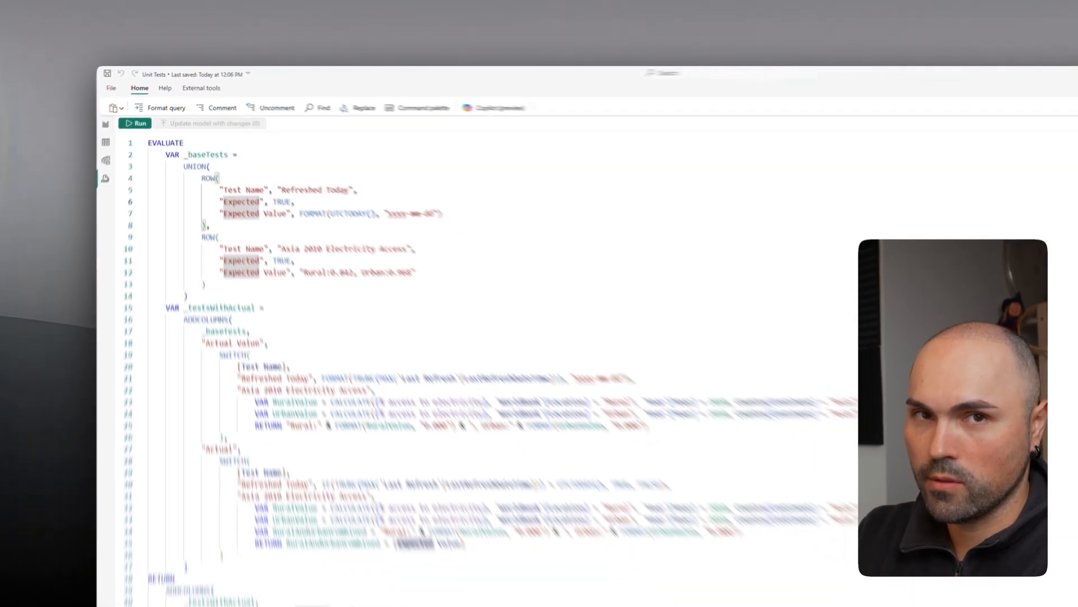
pyautogui.click(139, 122)
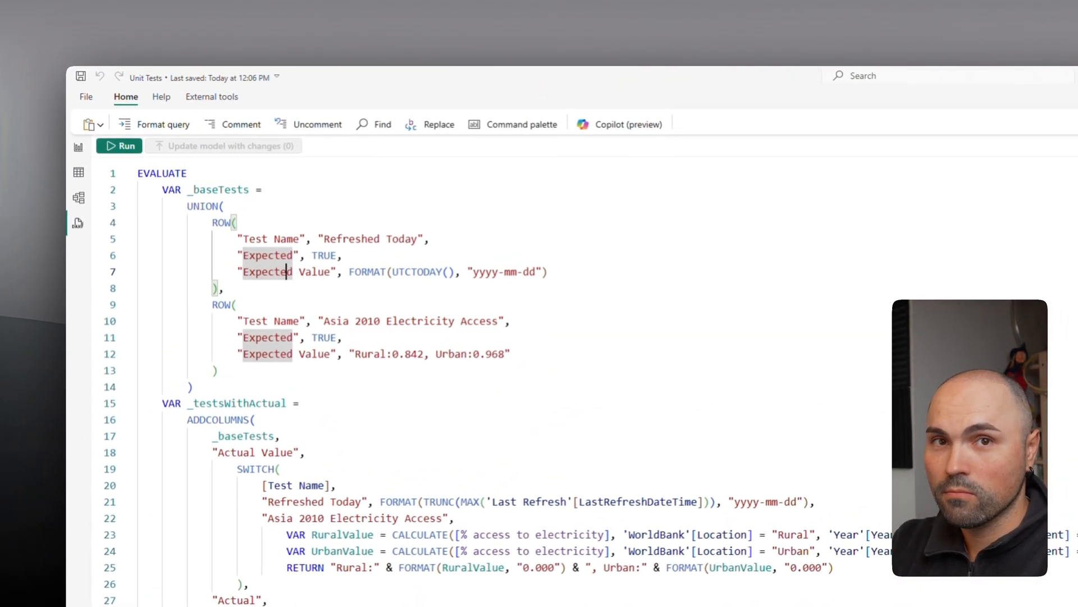
pyautogui.doubleClick(314, 270)
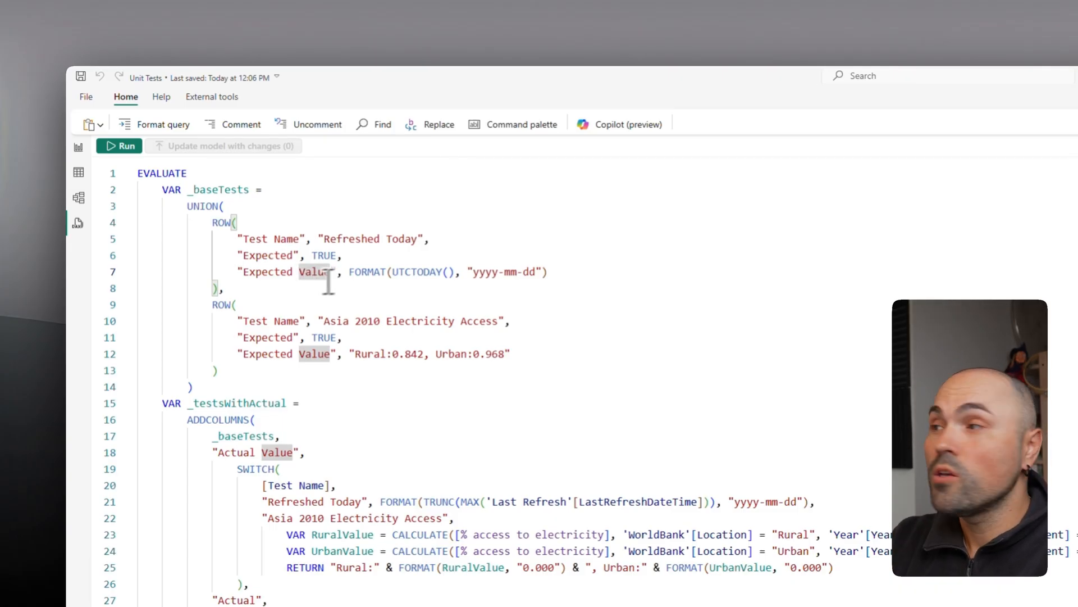
pyautogui.moveTo(78, 179)
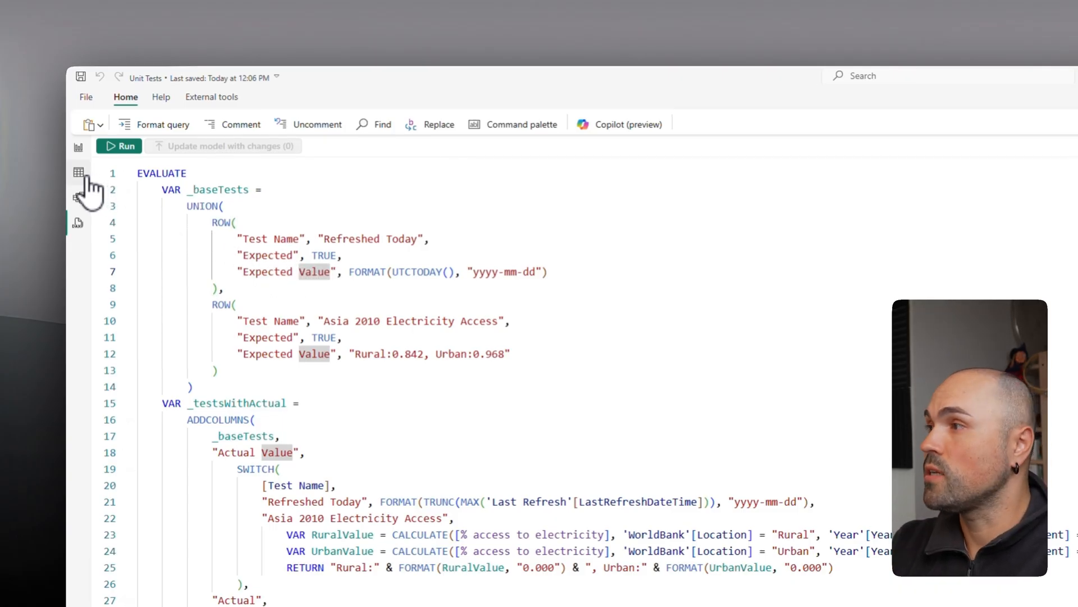
# Step: Inspect the Last Refresh table's LastRefreshDateTime column in table view, then return to the Unit Tests query
pyautogui.click(77, 171)
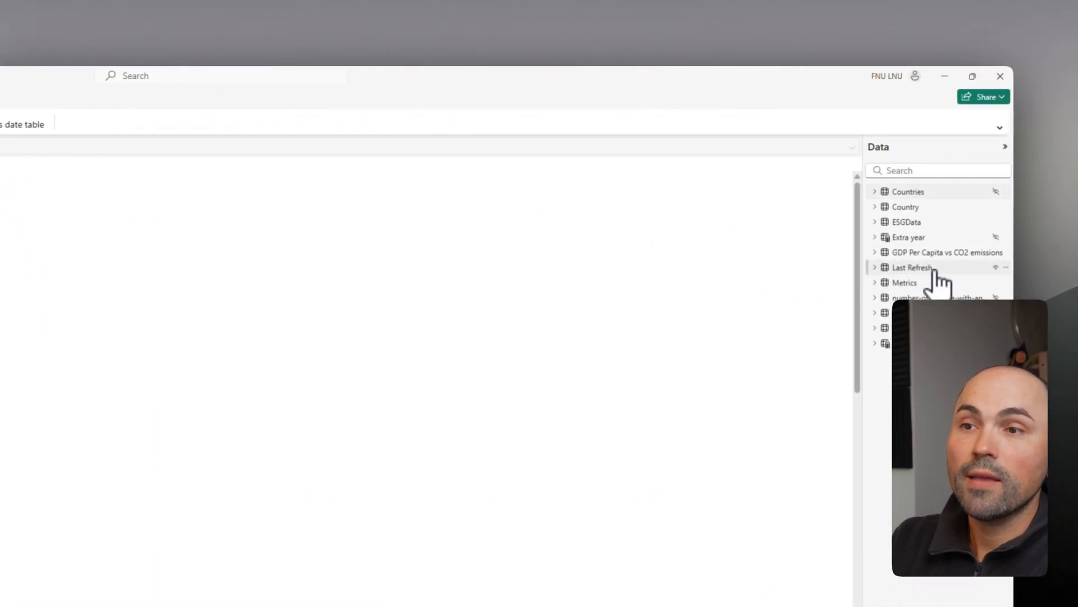
pyautogui.click(912, 267)
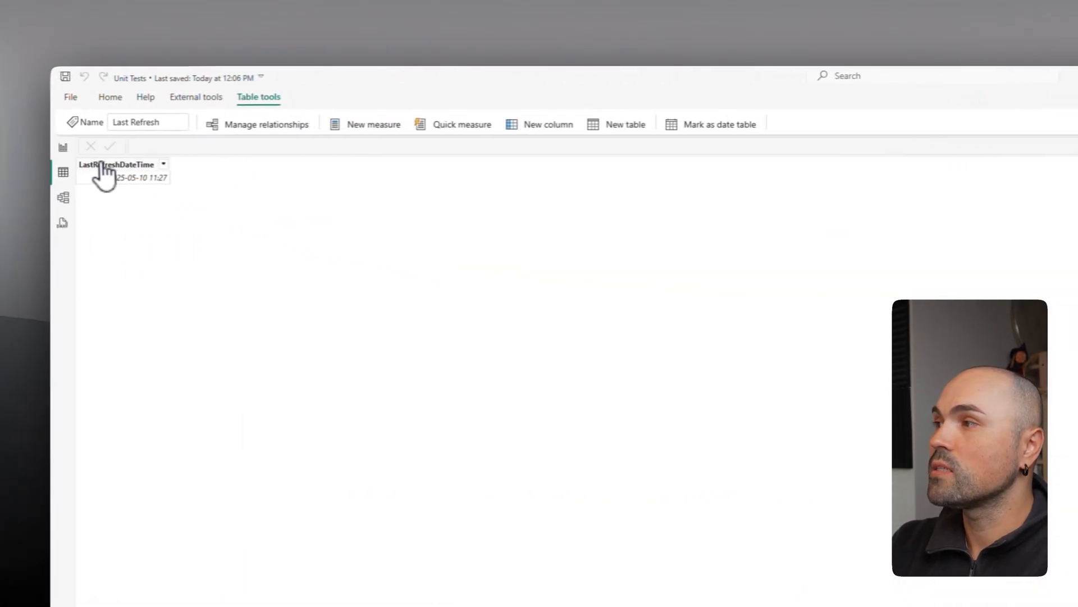
pyautogui.click(117, 164)
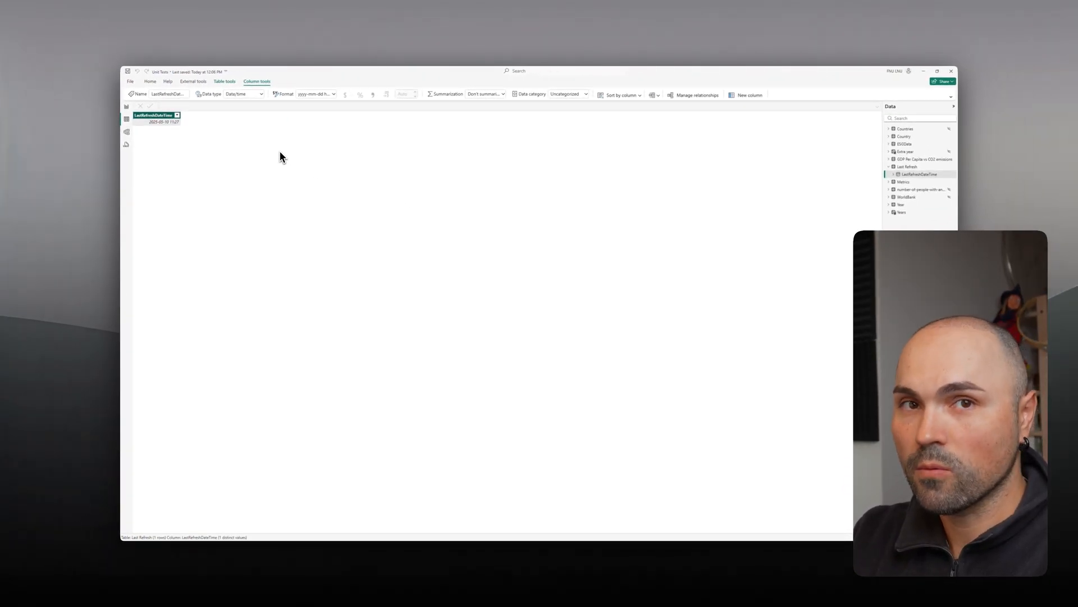
pyautogui.click(127, 106)
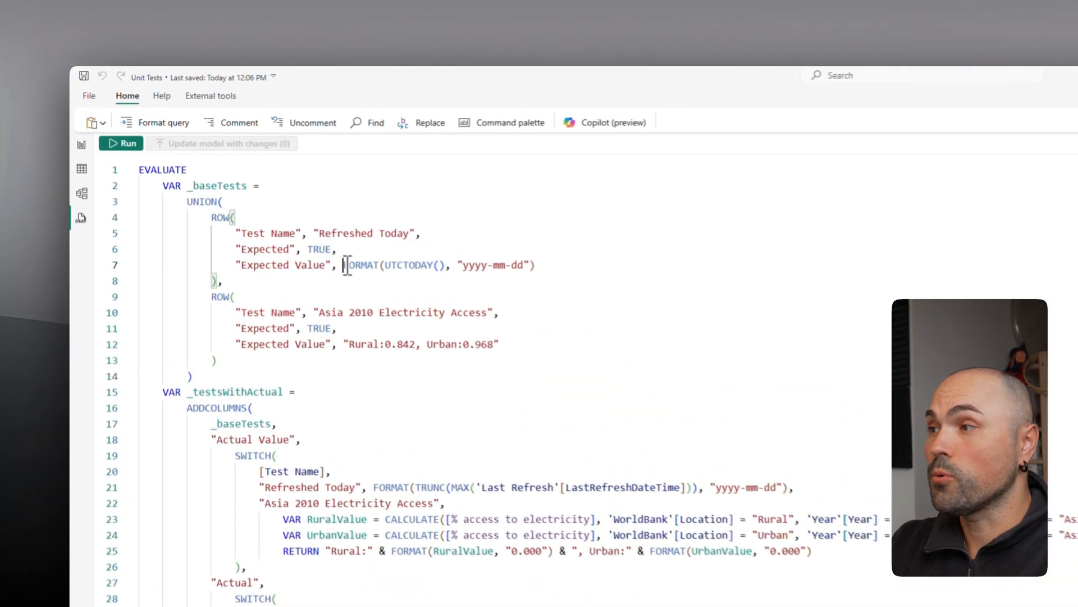
# Step: Review the UTCTODAY expected date, the actual value's date format and the Result formula's Actual reference
pyautogui.doubleClick(364, 265)
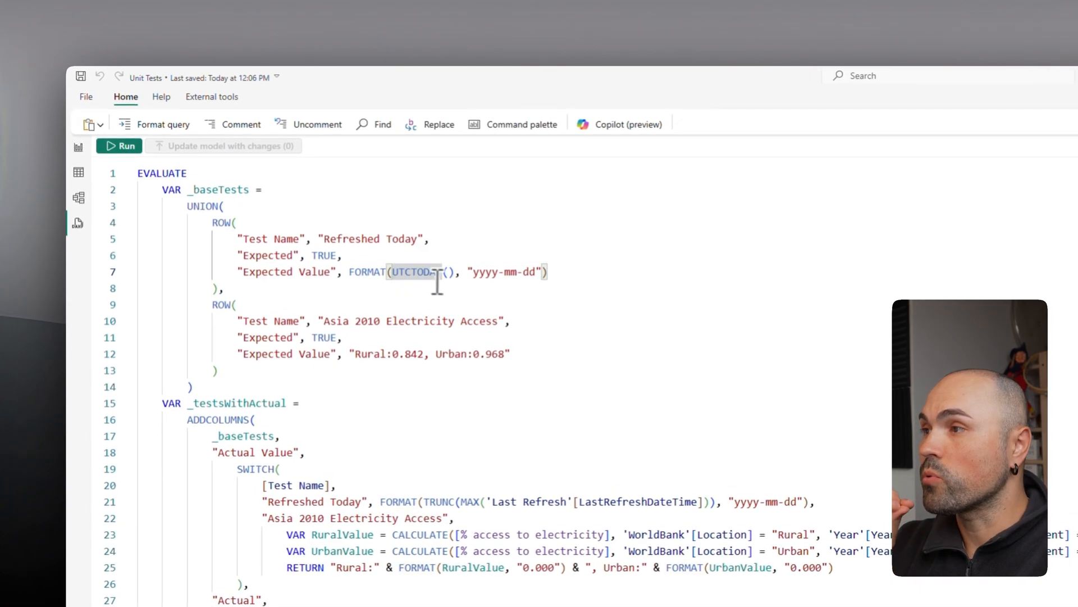
pyautogui.moveTo(412, 272)
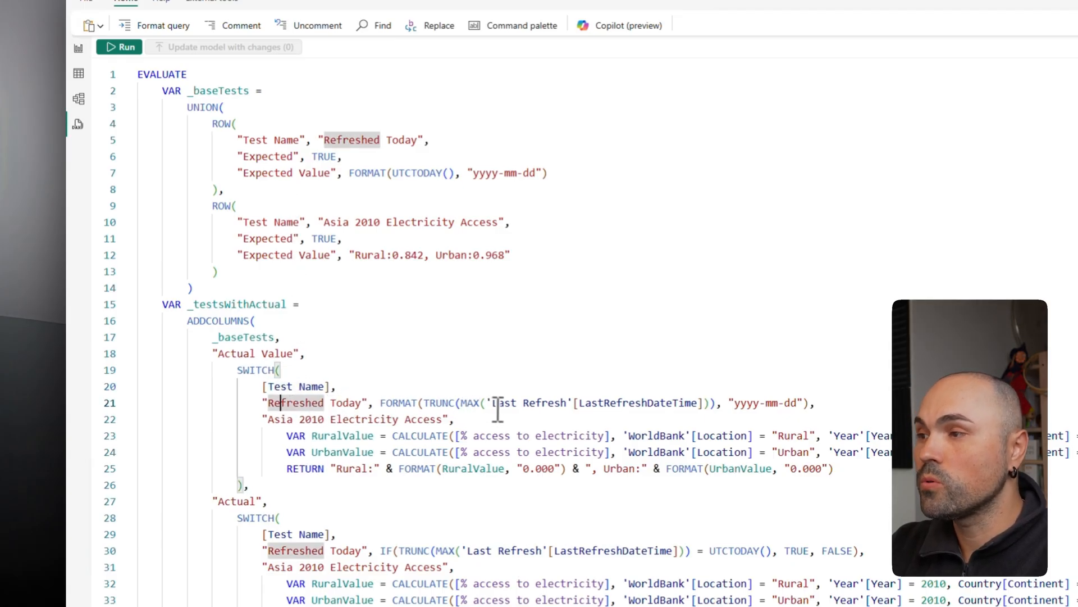
pyautogui.scroll(-3)
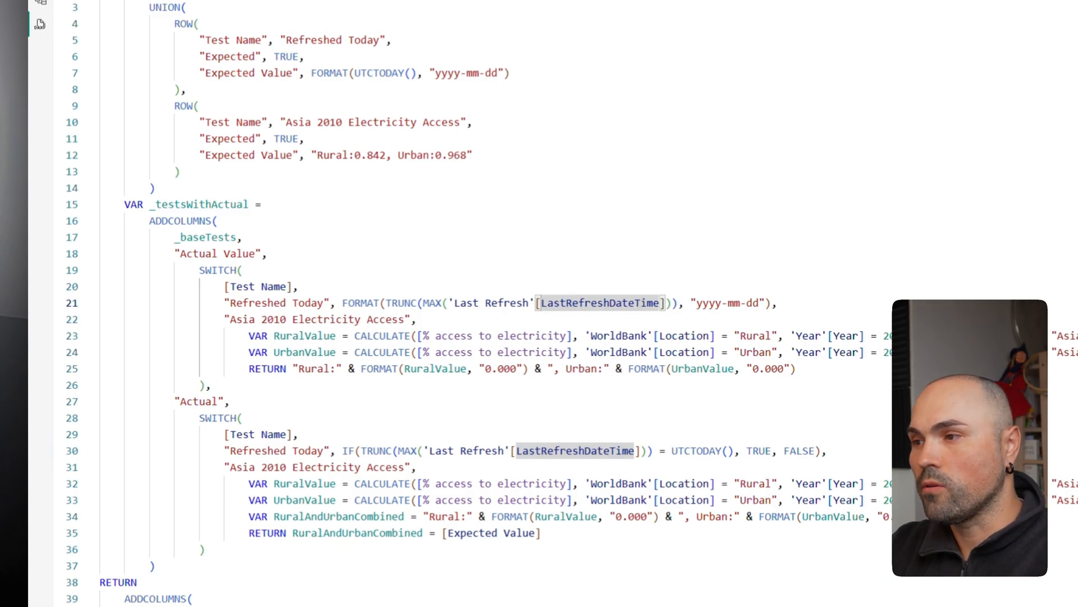
pyautogui.doubleClick(395, 302)
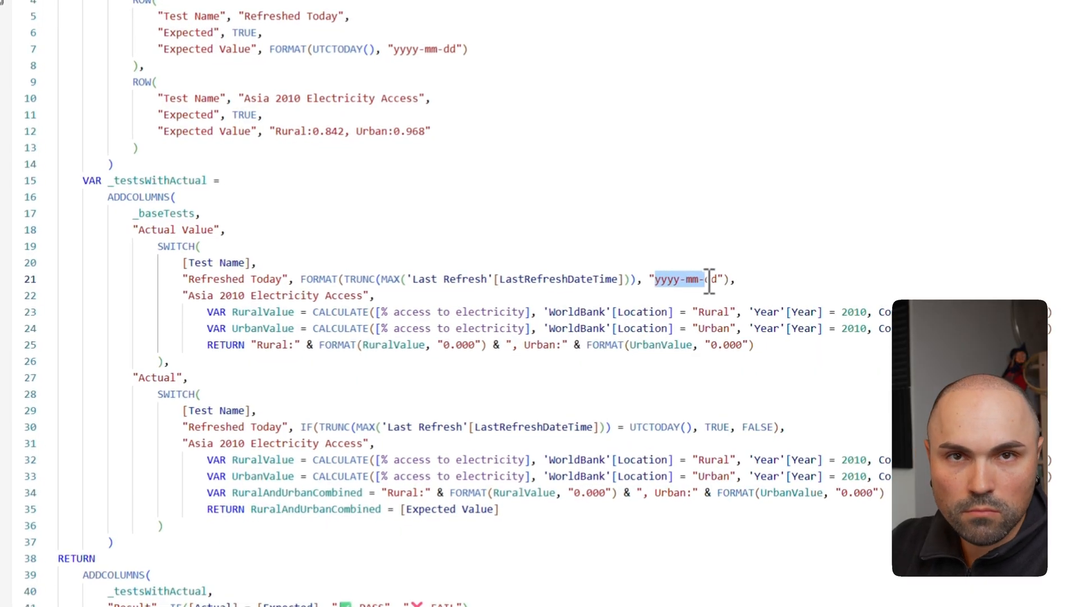
pyautogui.scroll(-3)
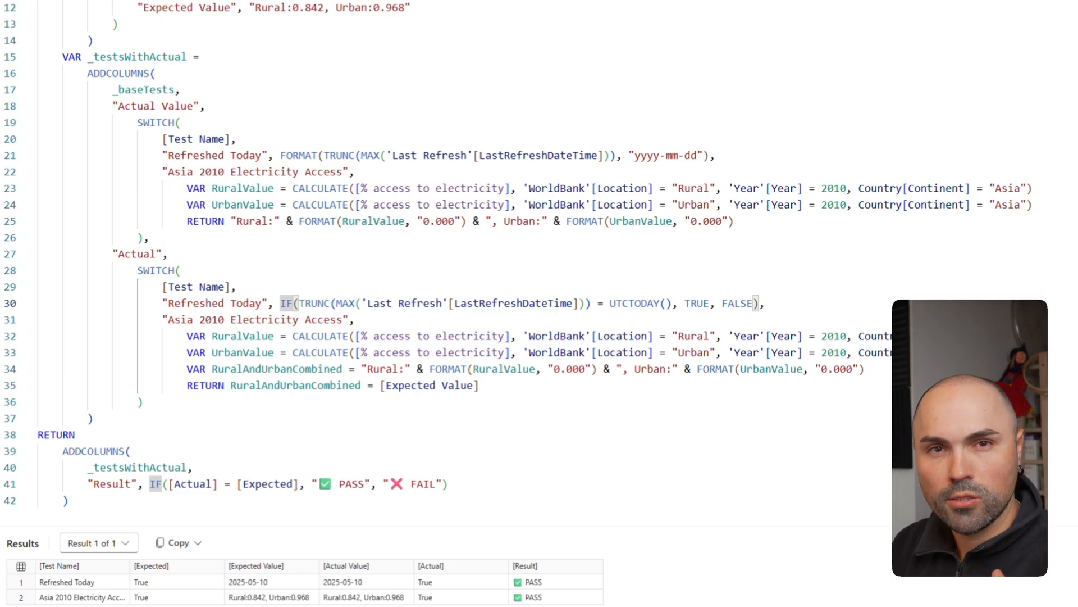
pyautogui.hscroll(3)
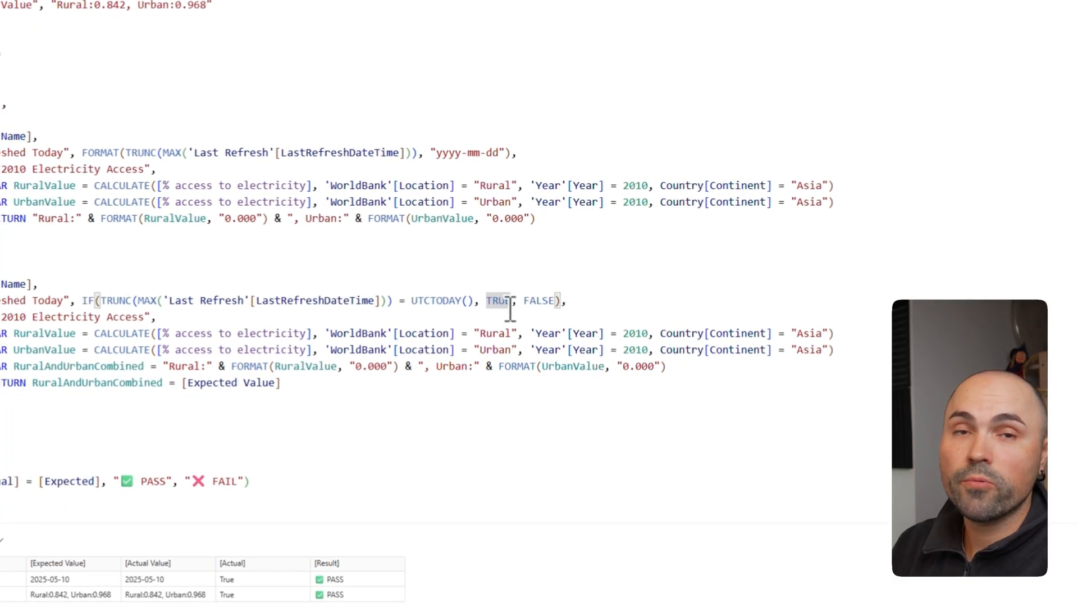
pyautogui.moveTo(558, 300)
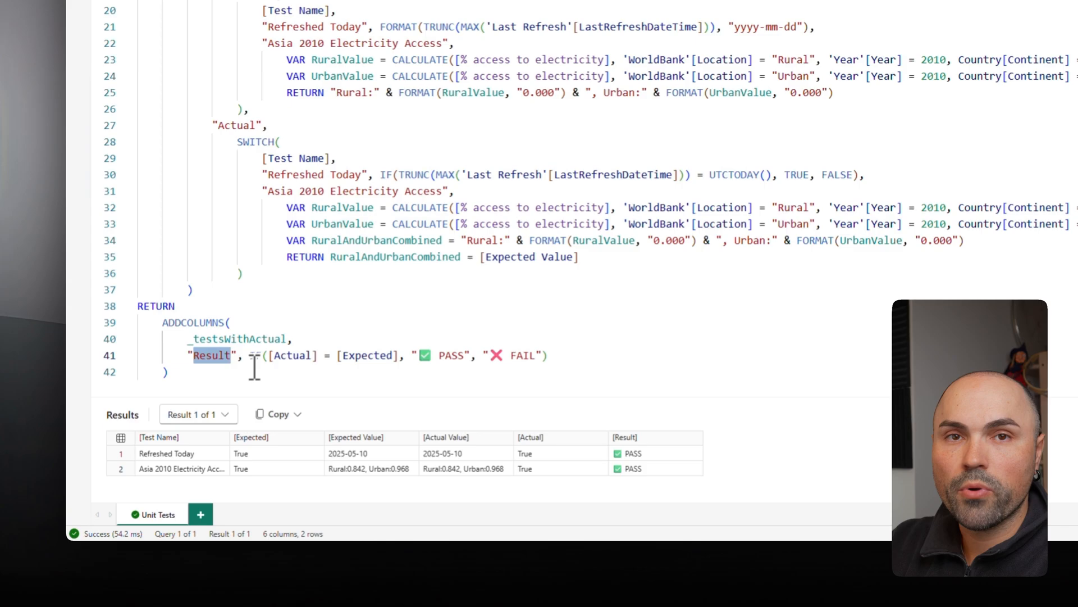
pyautogui.scroll(3)
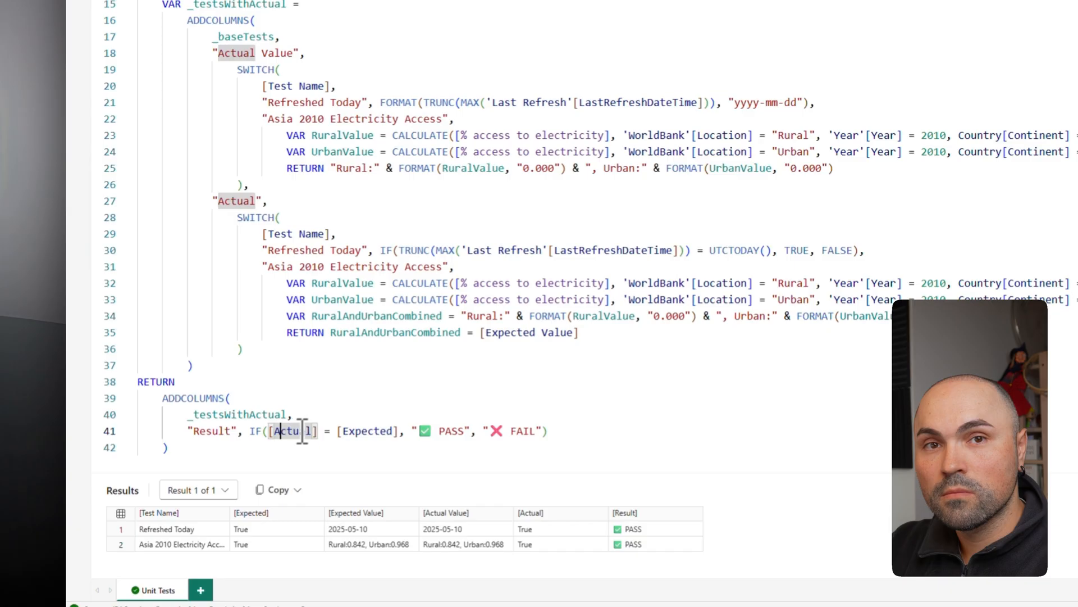
pyautogui.doubleClick(370, 430)
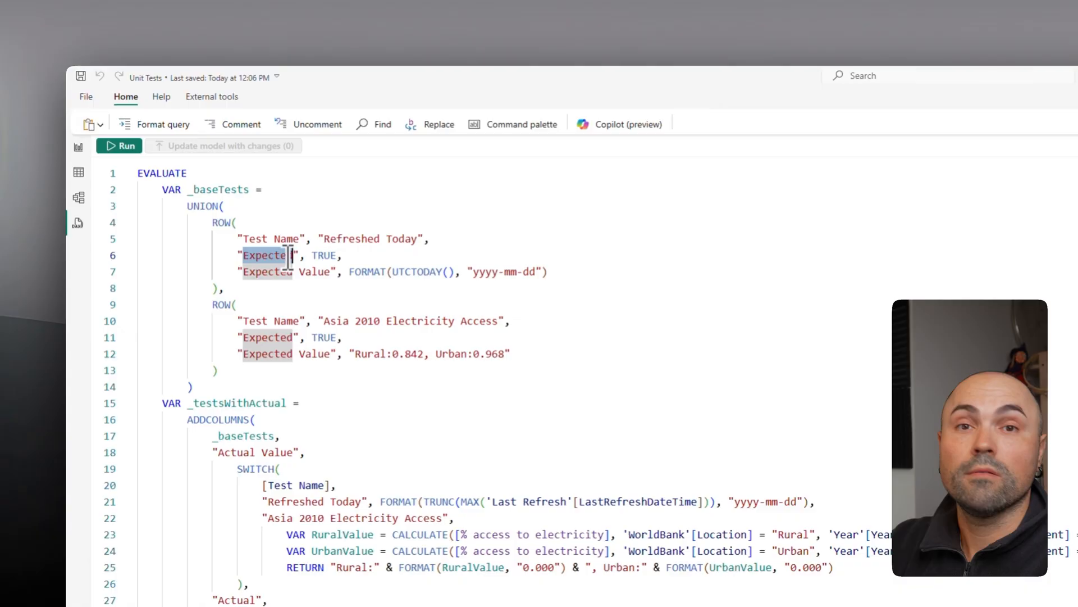
pyautogui.click(120, 145)
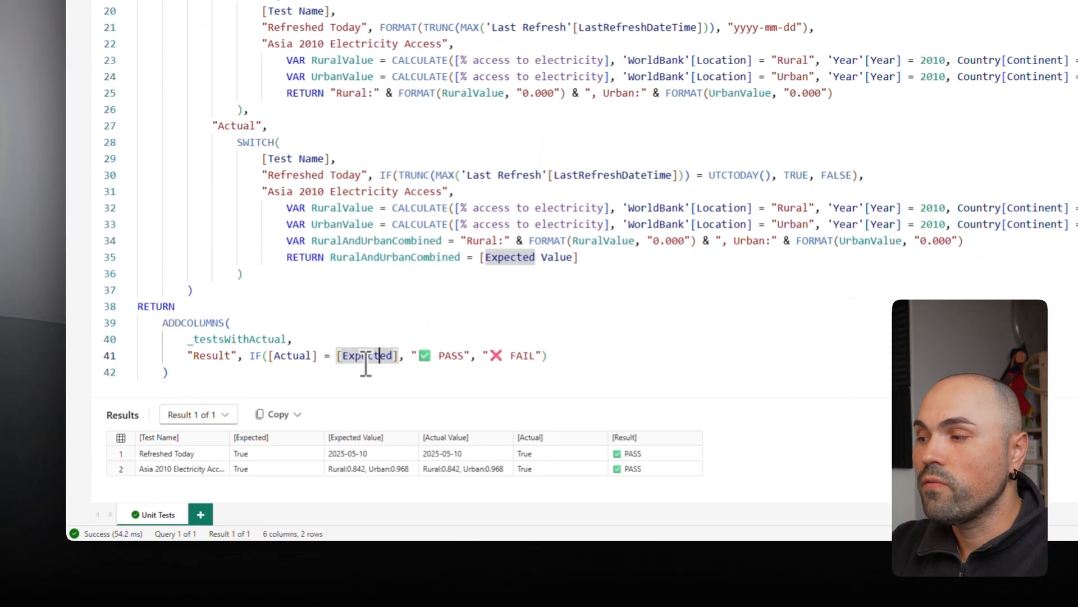
pyautogui.moveTo(375, 364)
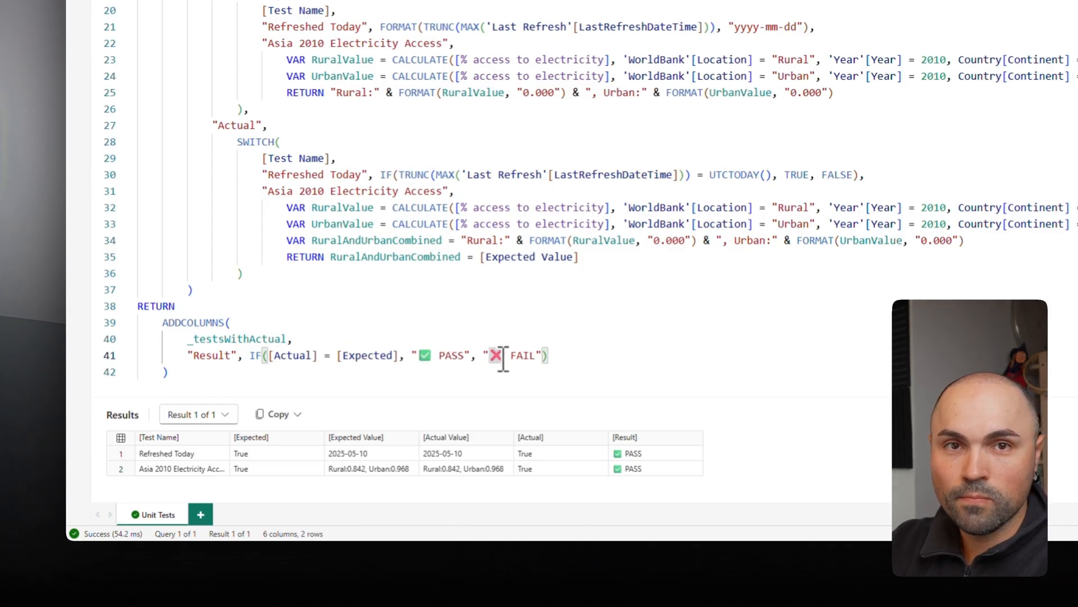
pyautogui.scroll(3)
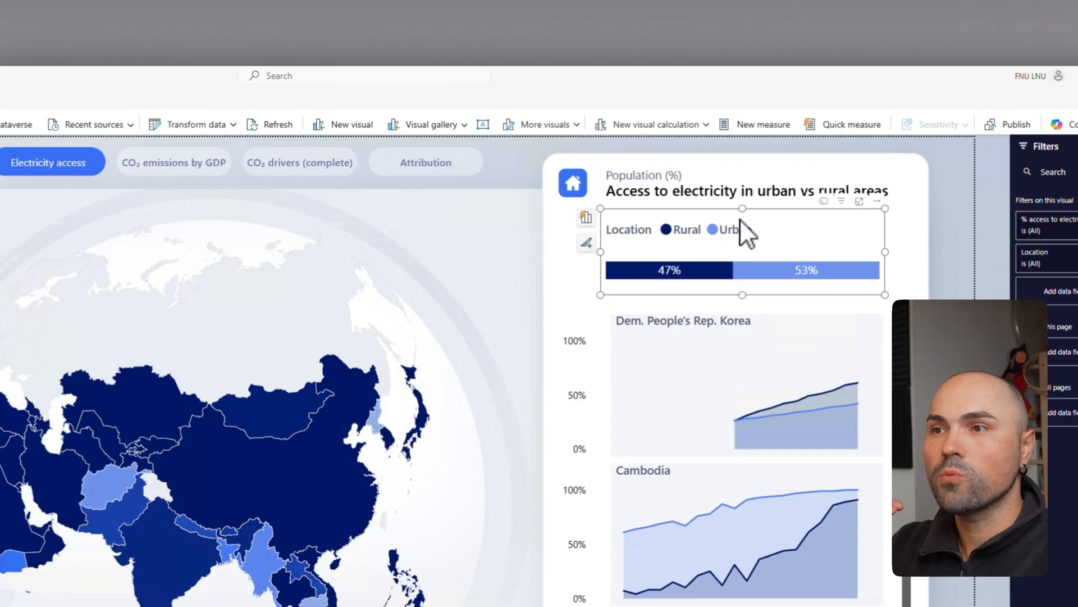
pyautogui.moveTo(771, 244)
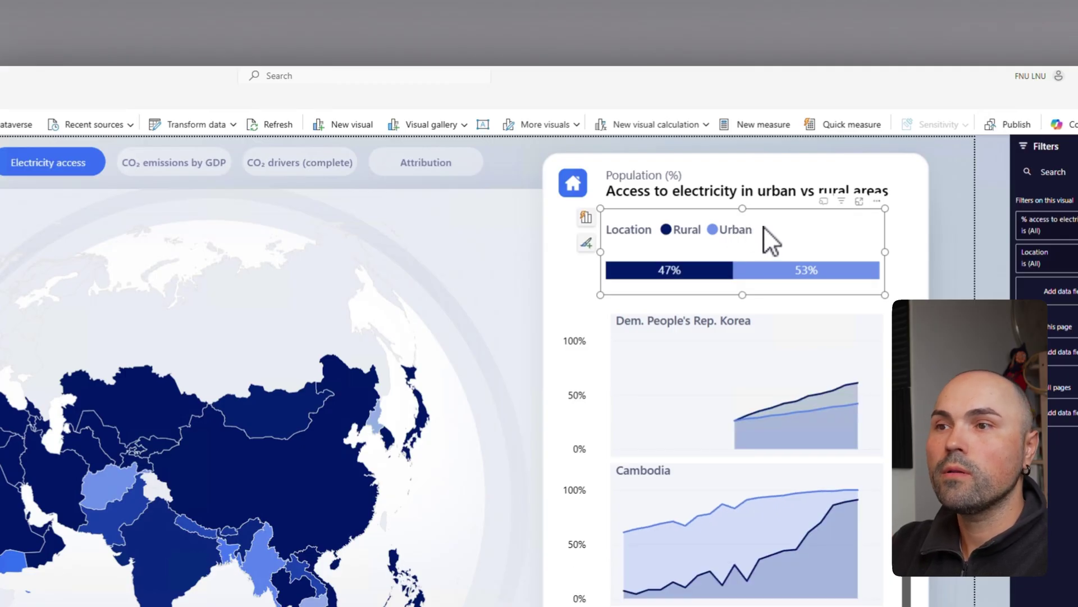
pyautogui.moveTo(753, 281)
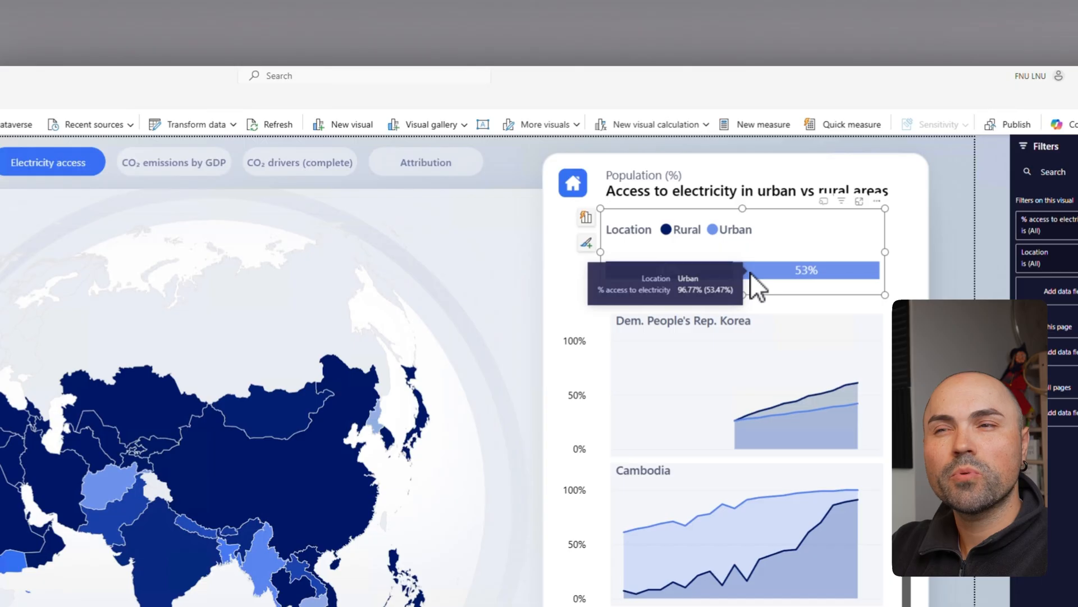
pyautogui.moveTo(725, 282)
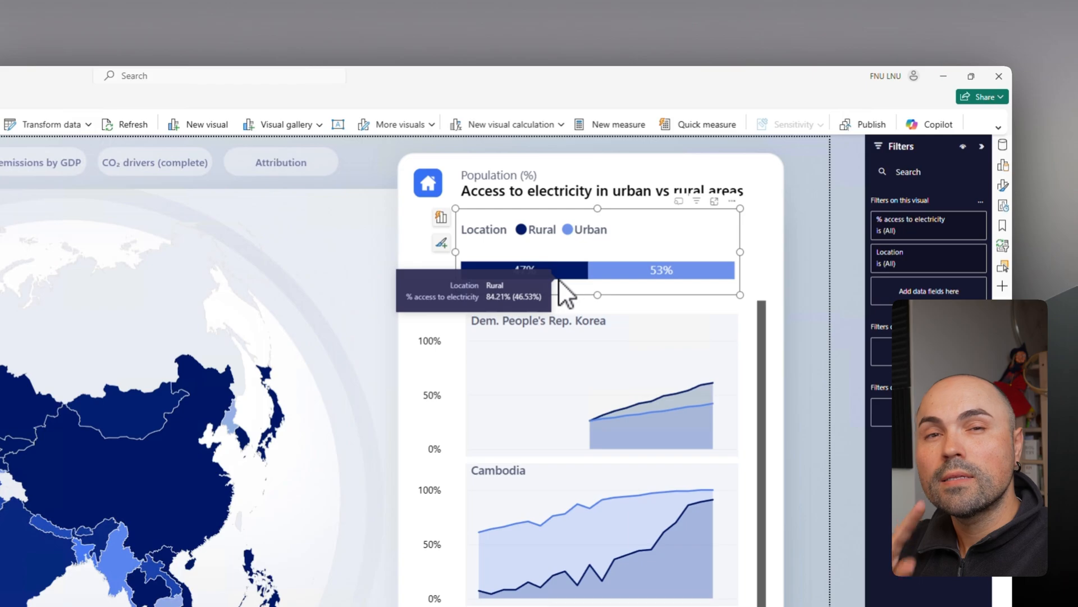
pyautogui.moveTo(764, 262)
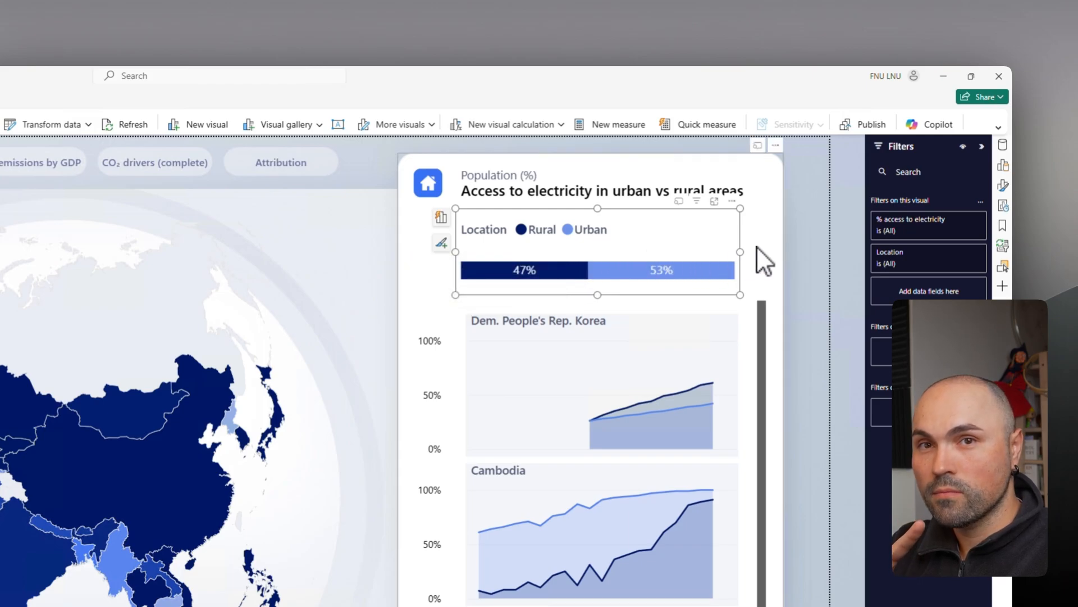
# Step: Clear Performance analyzer, analyze only the electricity access visual and send its query to DAX query view
pyautogui.click(982, 146)
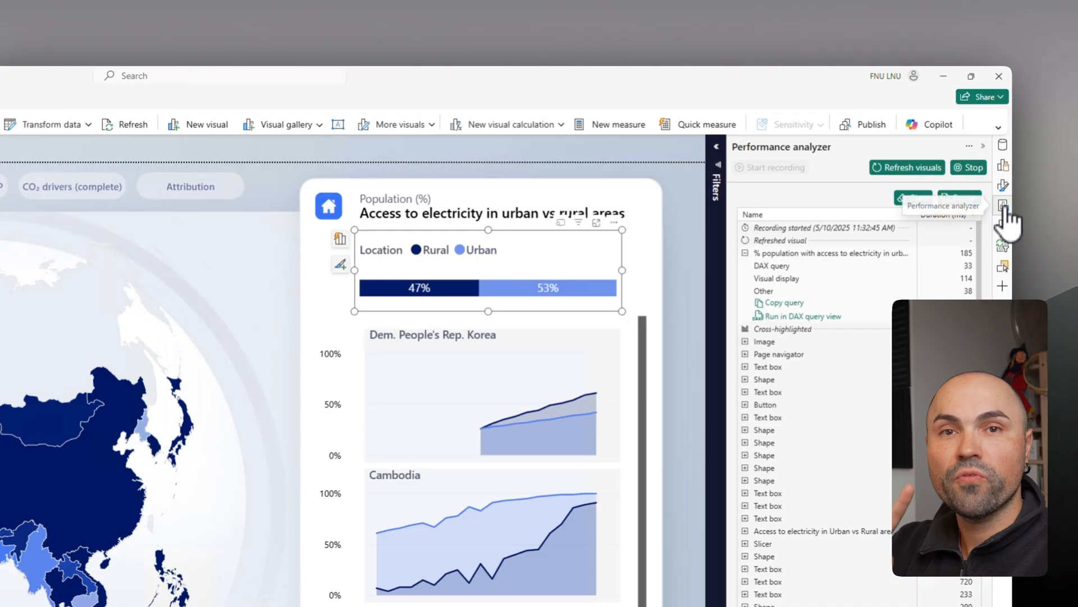
pyautogui.click(911, 198)
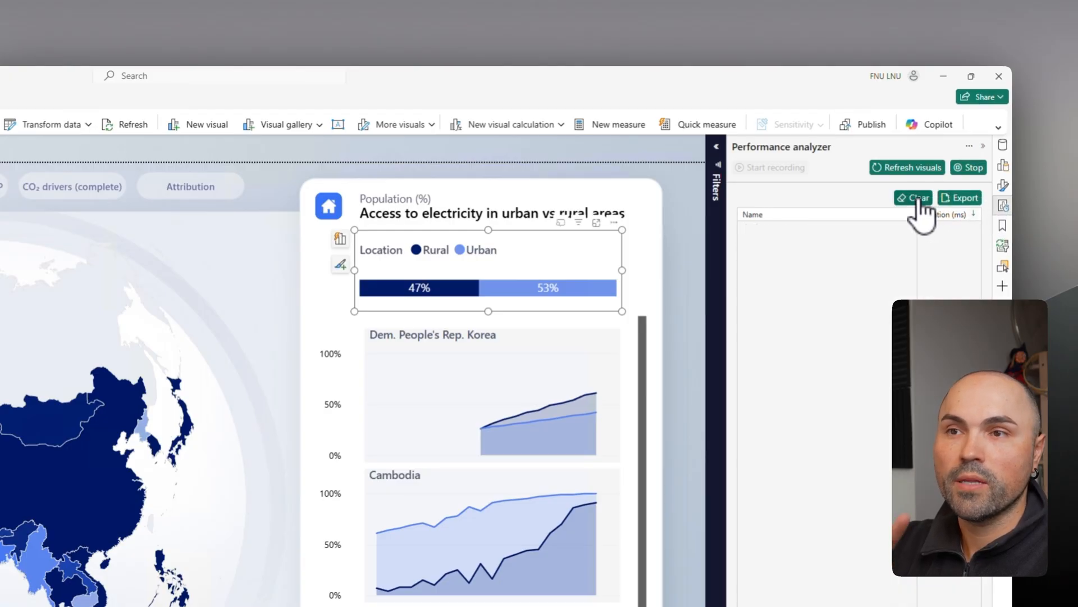
pyautogui.moveTo(758, 182)
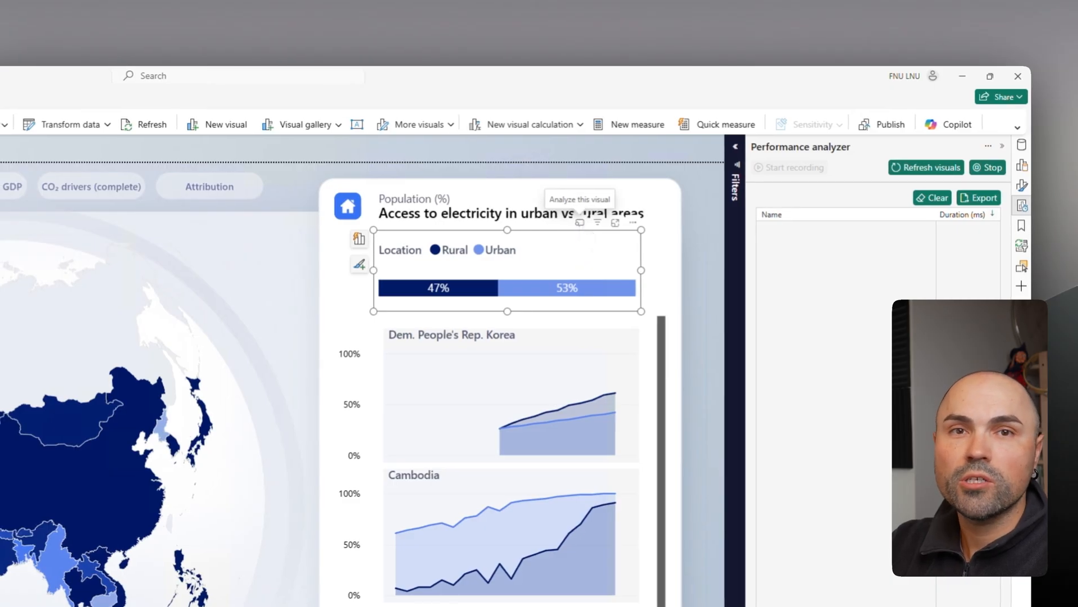
pyautogui.click(562, 223)
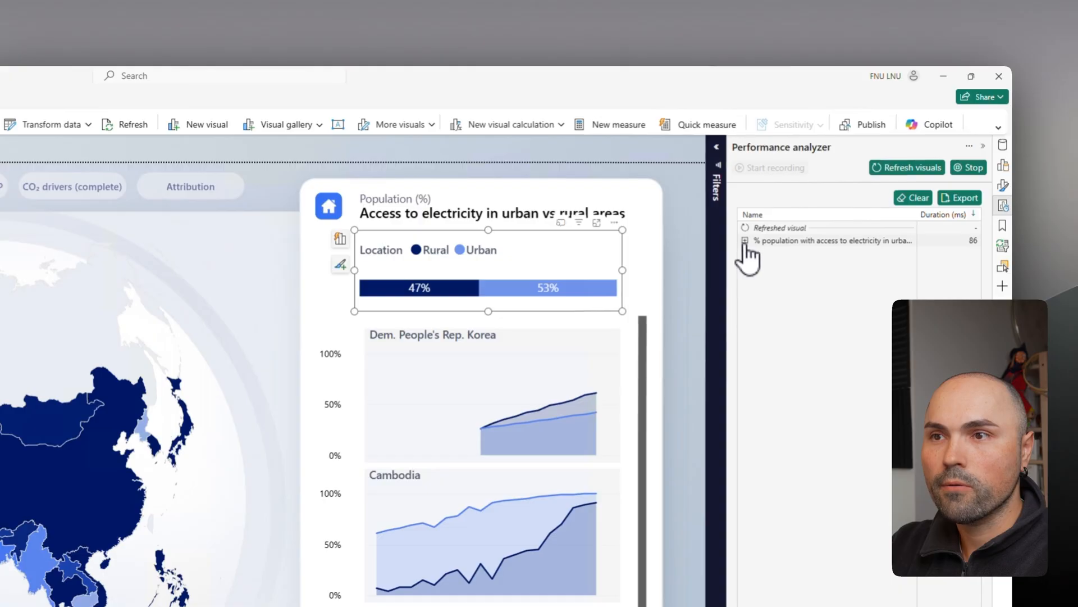
pyautogui.click(744, 240)
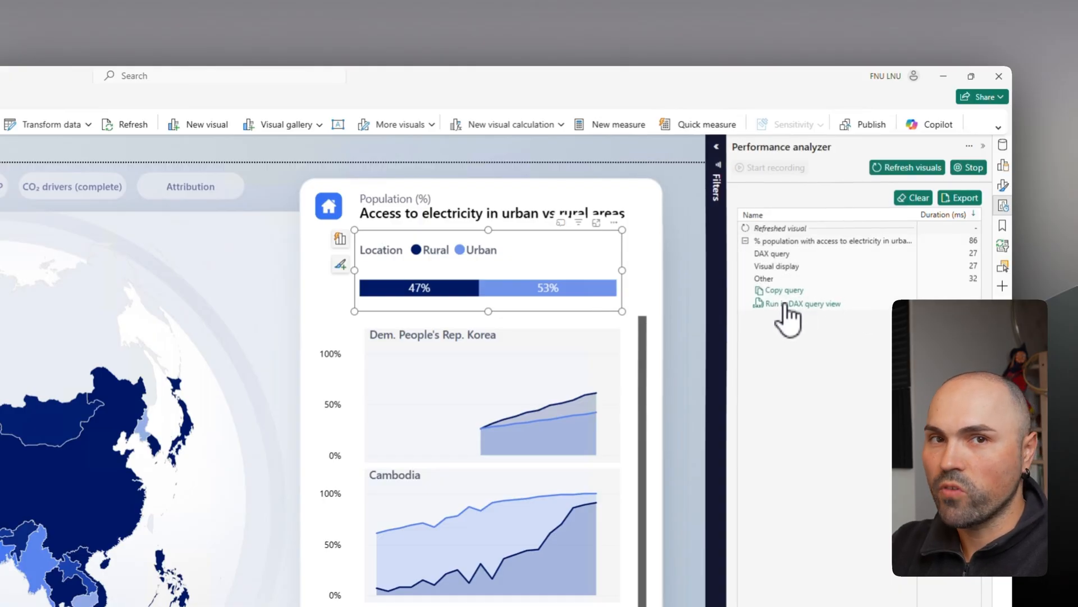
pyautogui.click(797, 304)
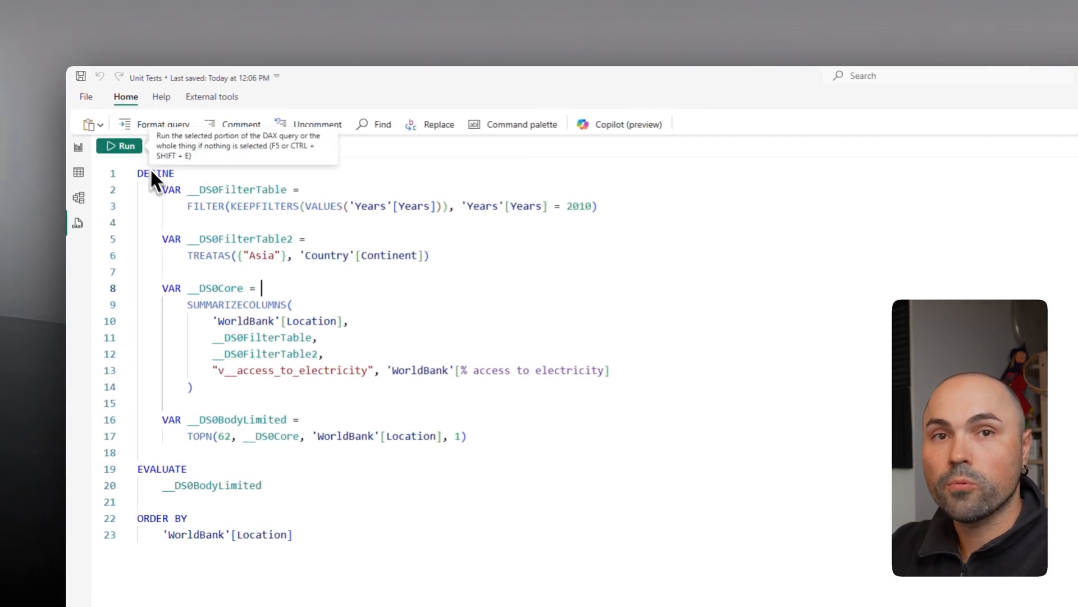
# Step: Run the visual's generated DAX query and review its 2010 and Asia filters
pyautogui.click(121, 145)
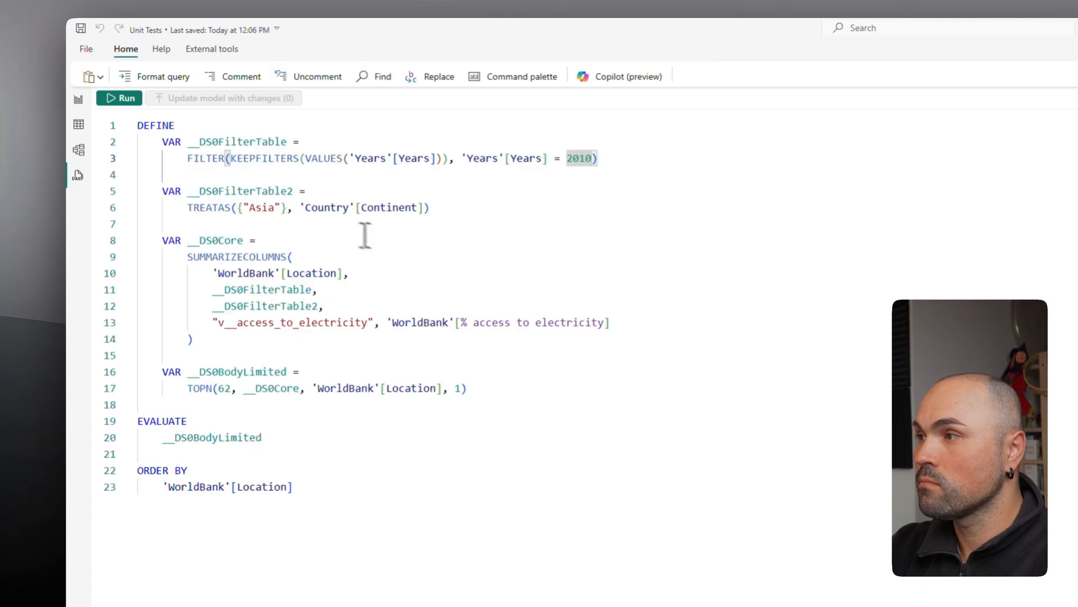
pyautogui.moveTo(361, 325)
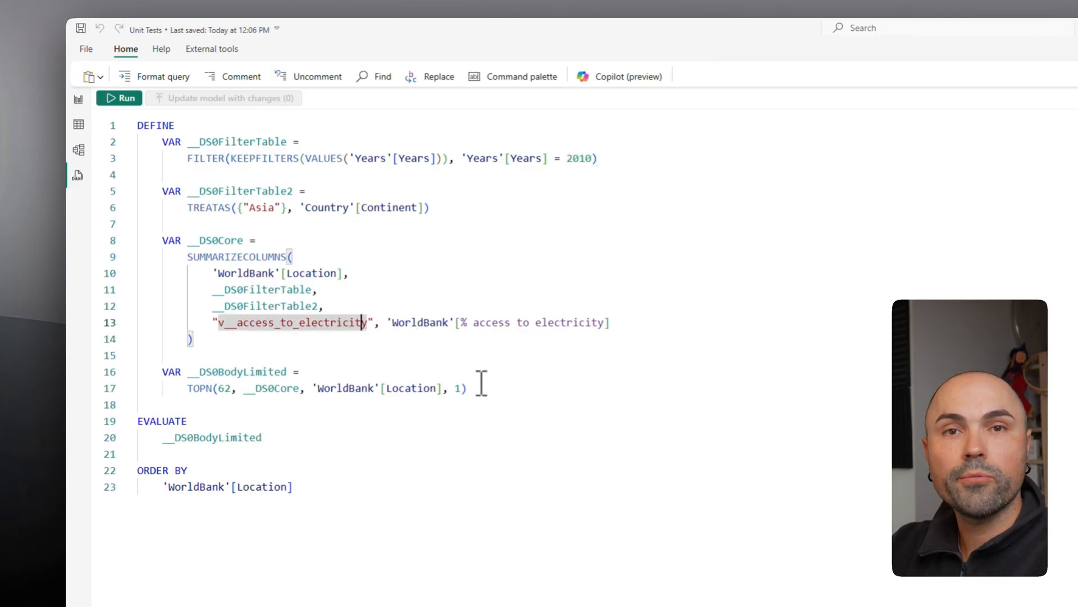
pyautogui.click(119, 98)
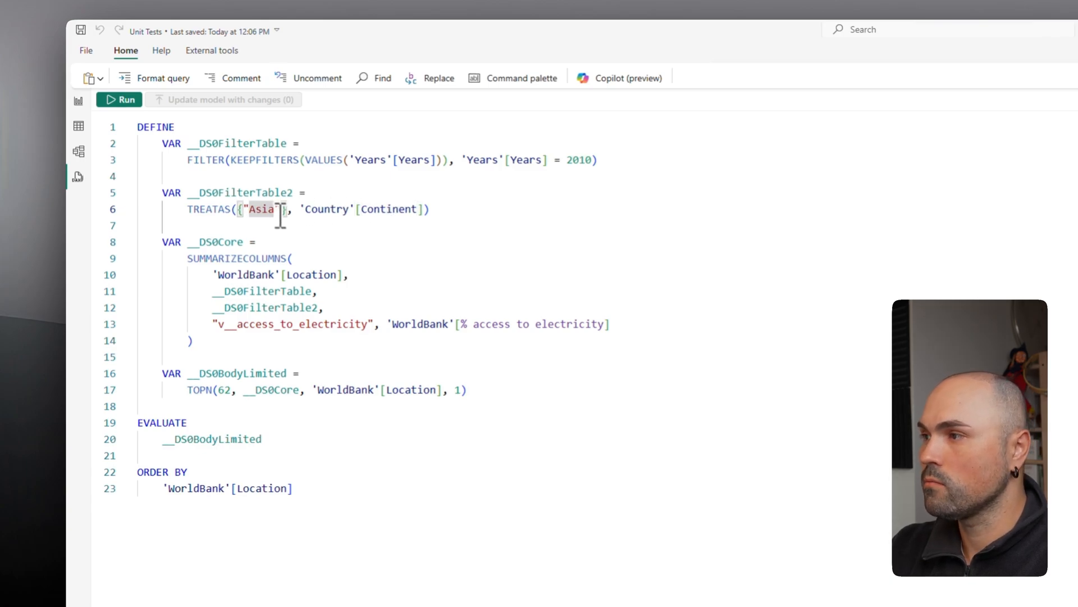
pyautogui.moveTo(347, 390)
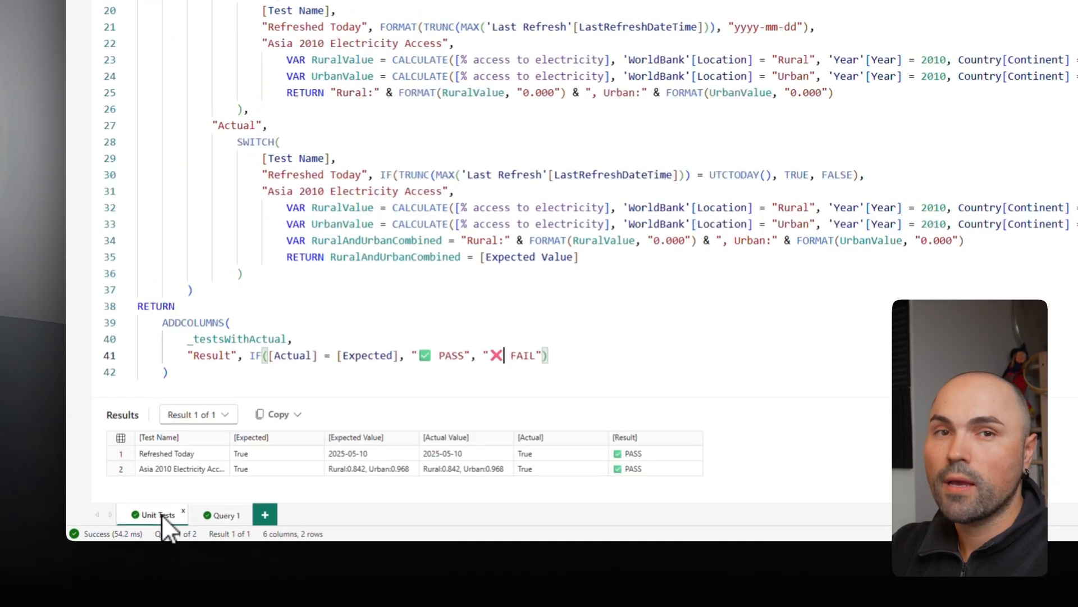
# Step: Compare Query 1's Rural/Urban results with the Asia 2010 Electricity Access test in the Unit Tests query
pyautogui.scroll(3)
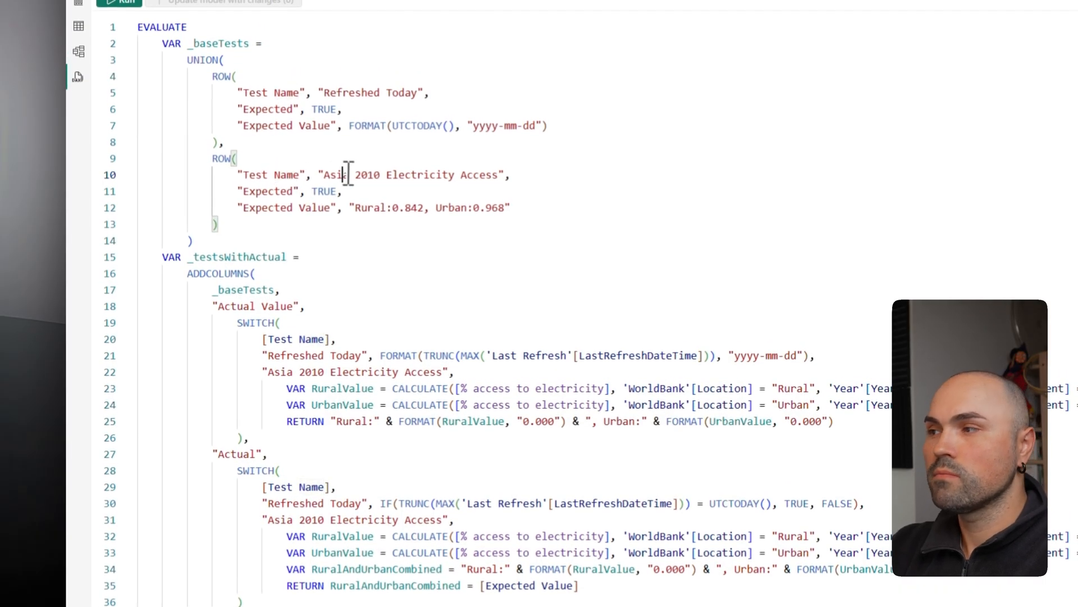
pyautogui.doubleClick(335, 174)
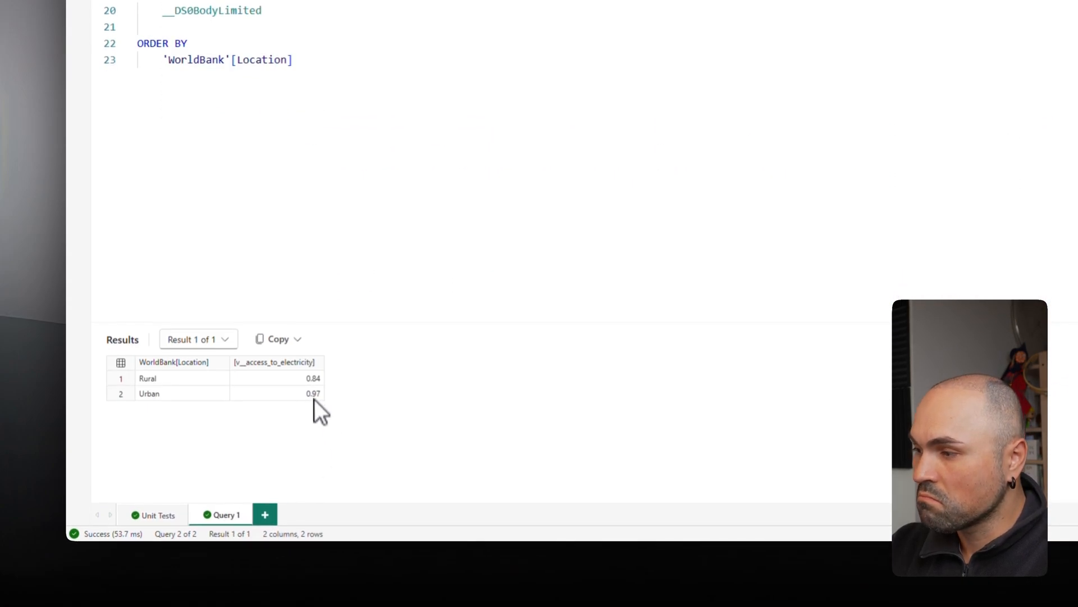
pyautogui.click(157, 514)
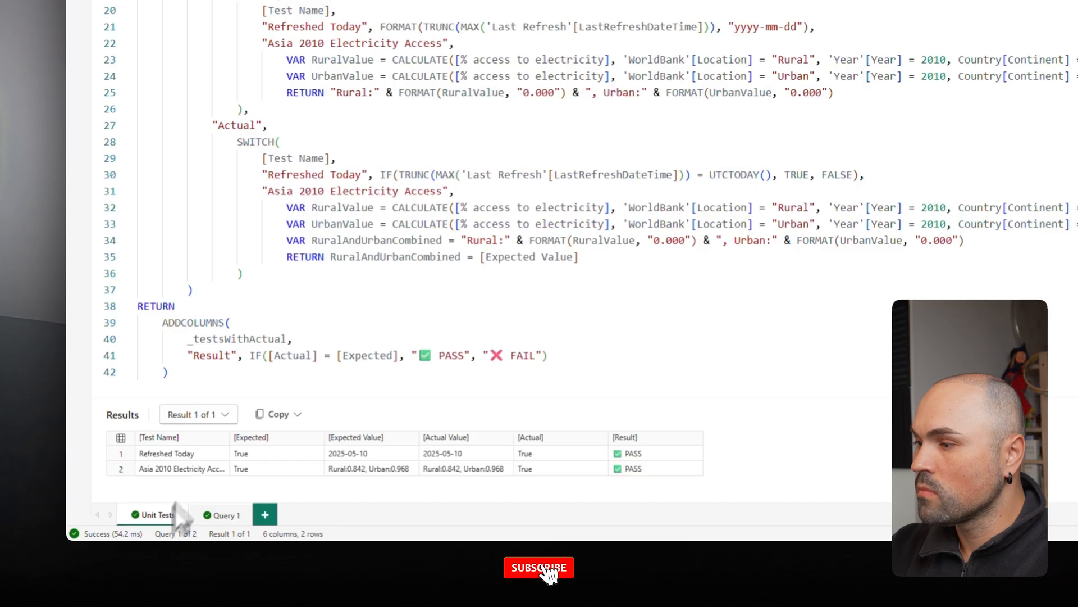
pyautogui.scroll(3)
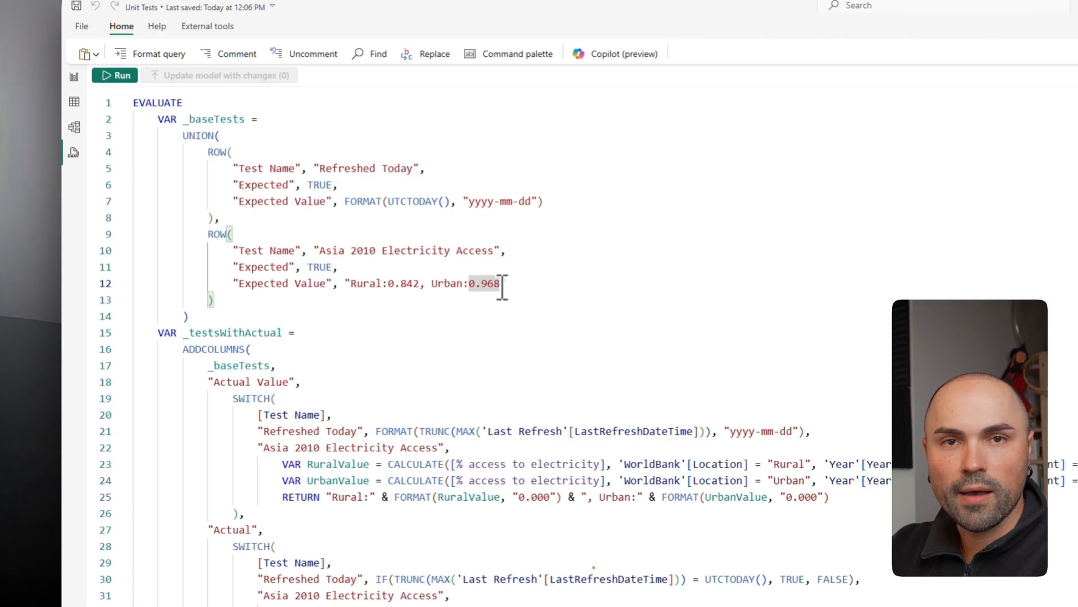
pyautogui.scroll(-3)
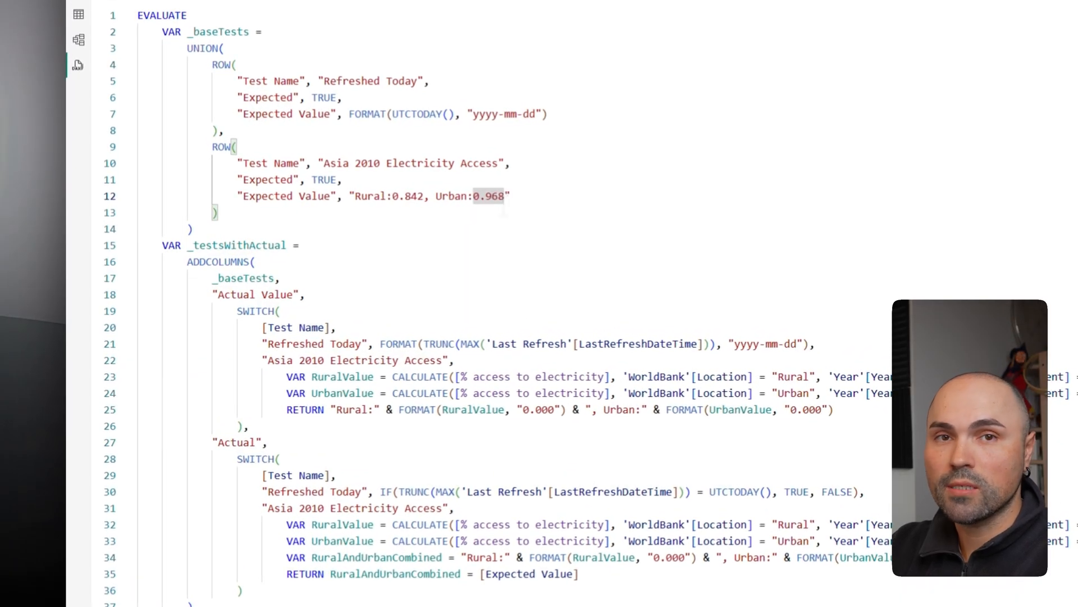
pyautogui.doubleClick(369, 195)
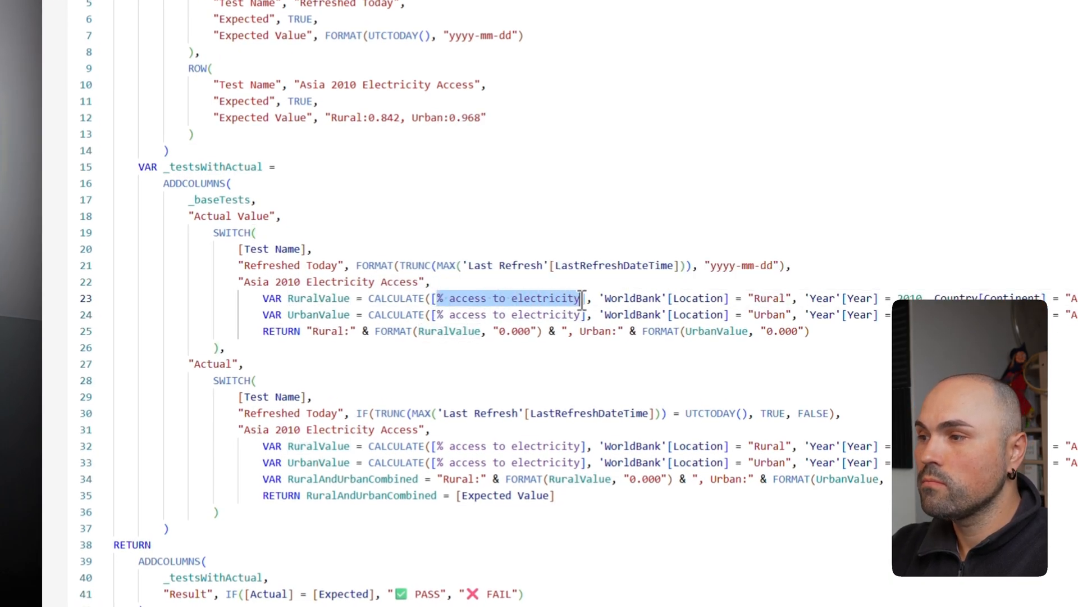
pyautogui.scroll(3)
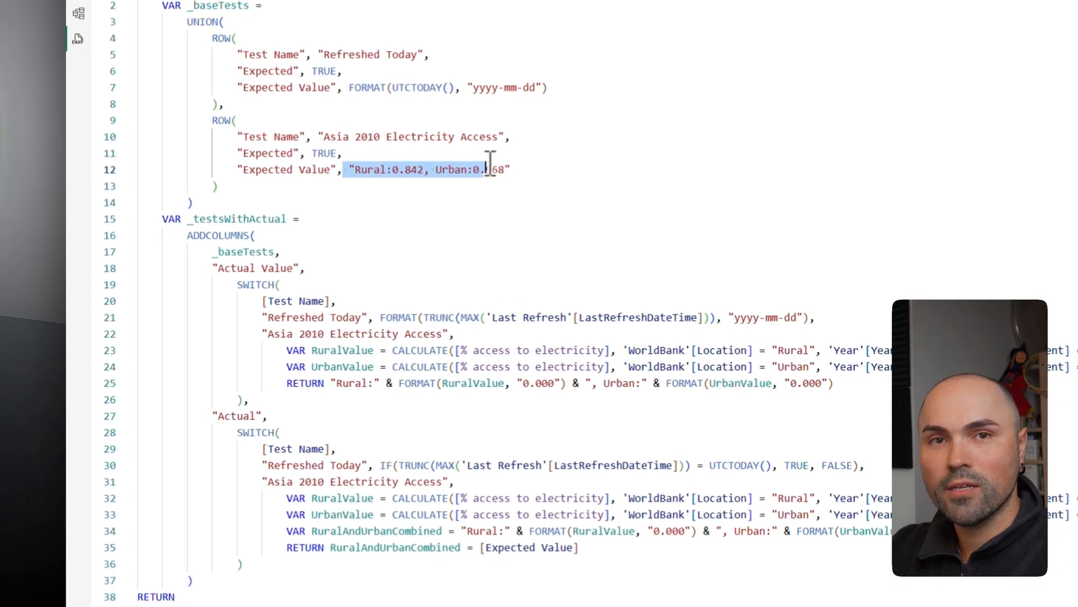
pyautogui.write('9')
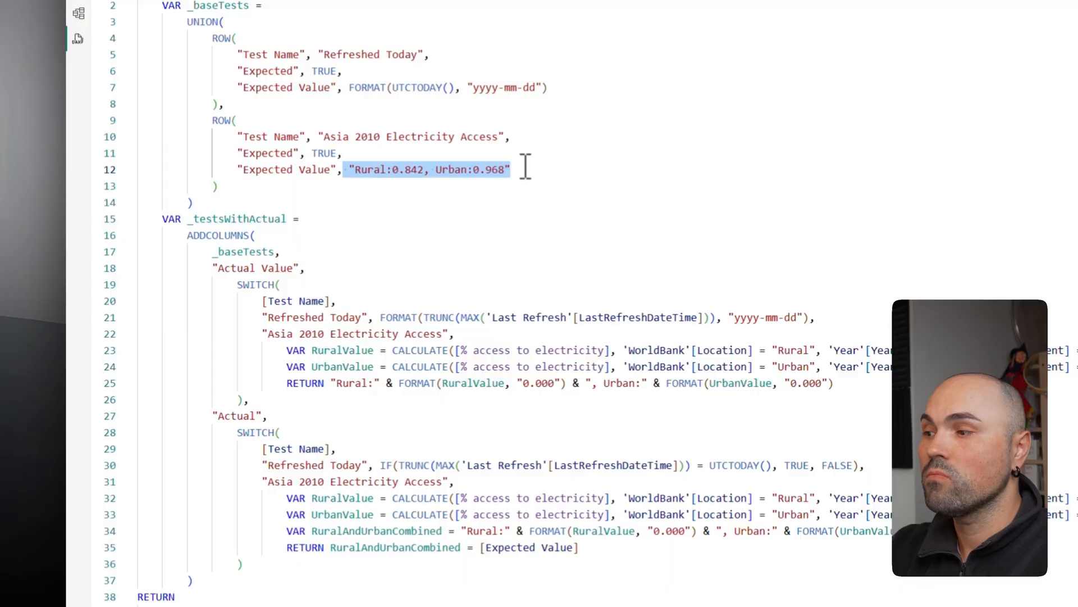
pyautogui.scroll(-3)
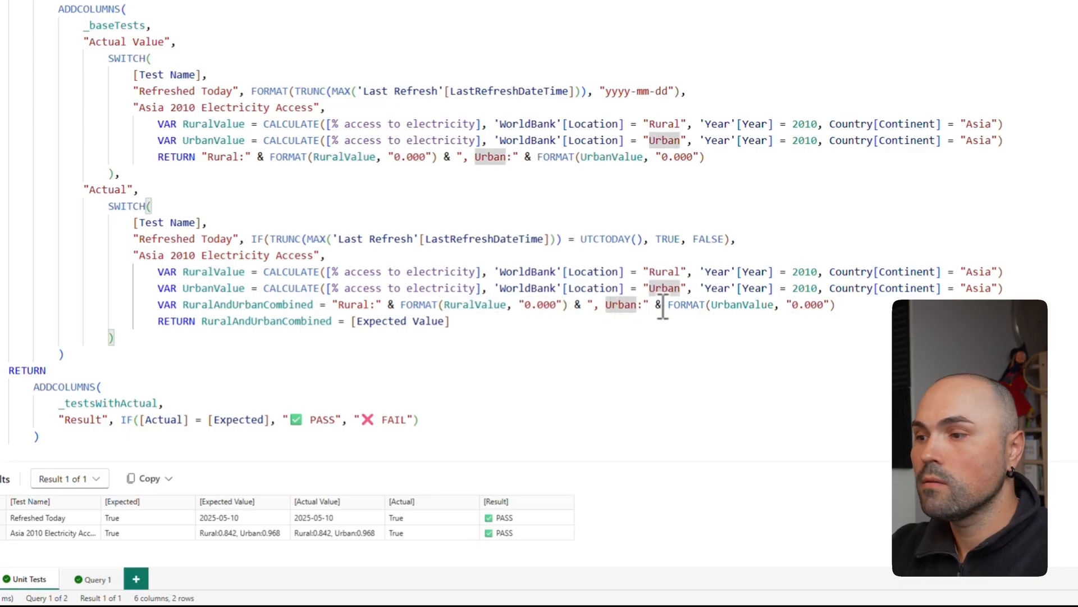
pyautogui.scroll(3)
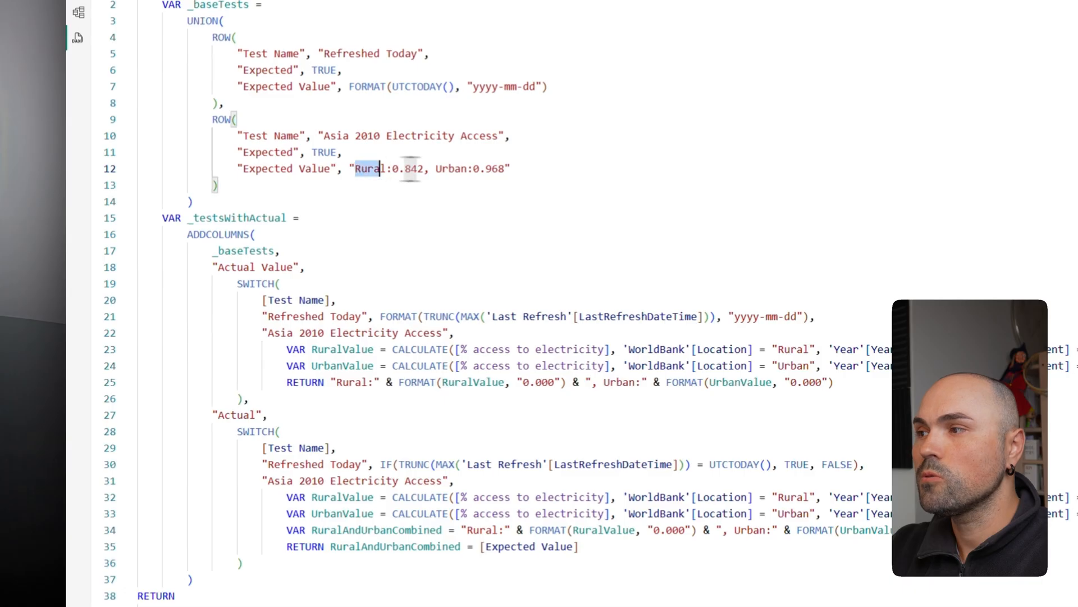
pyautogui.scroll(-3)
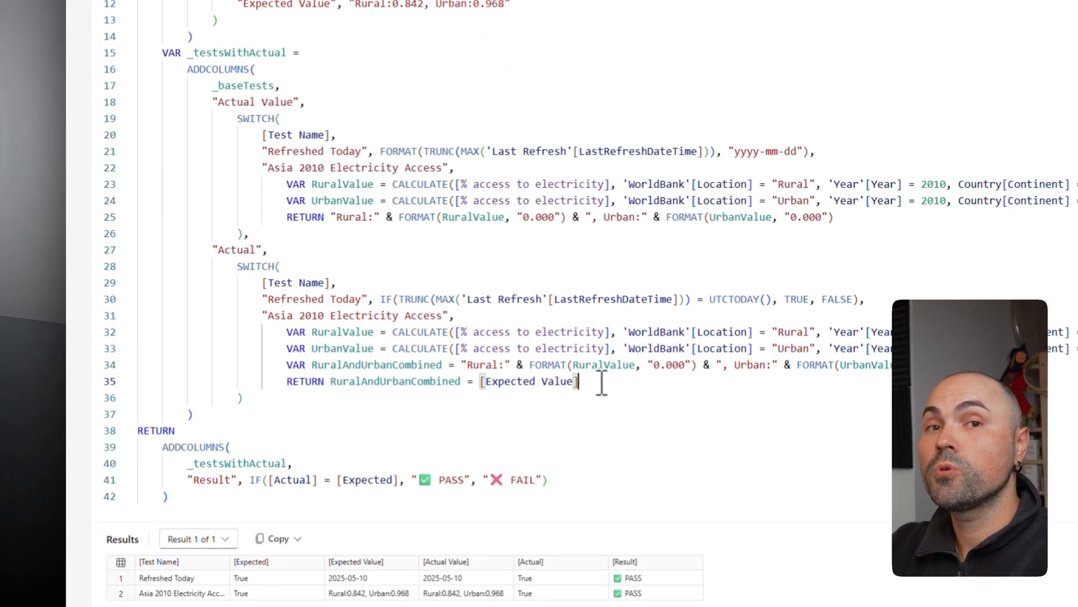
pyautogui.scroll(3)
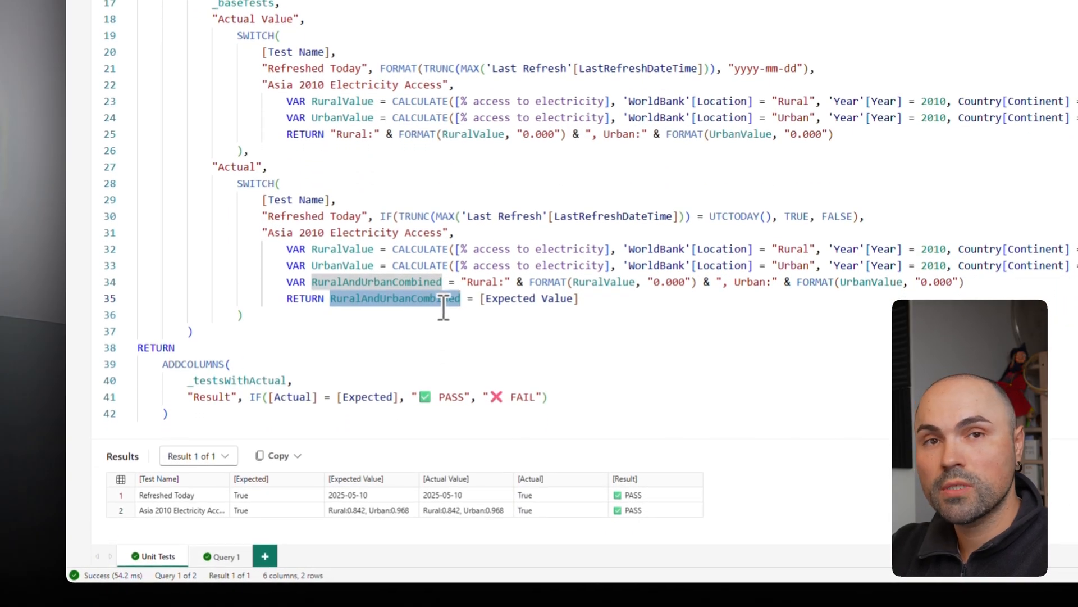
pyautogui.moveTo(454, 299)
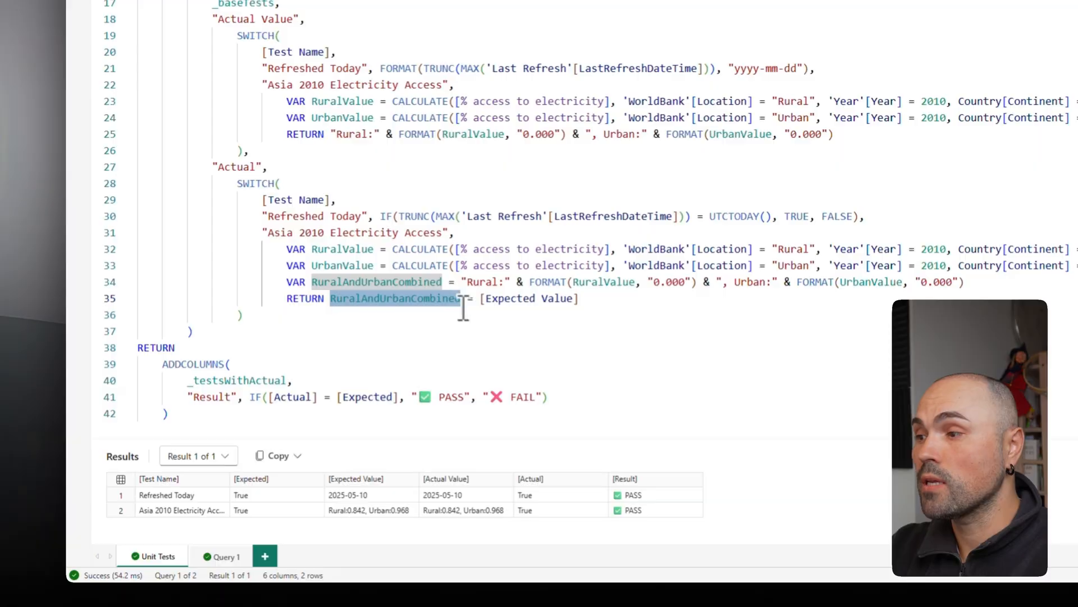
pyautogui.scroll(3)
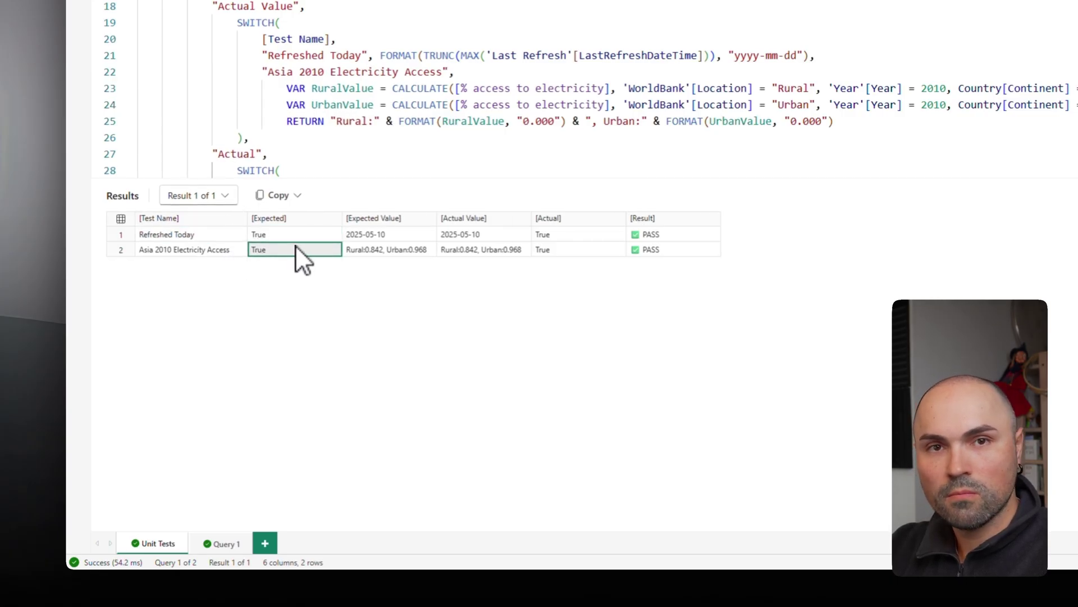
pyautogui.click(388, 233)
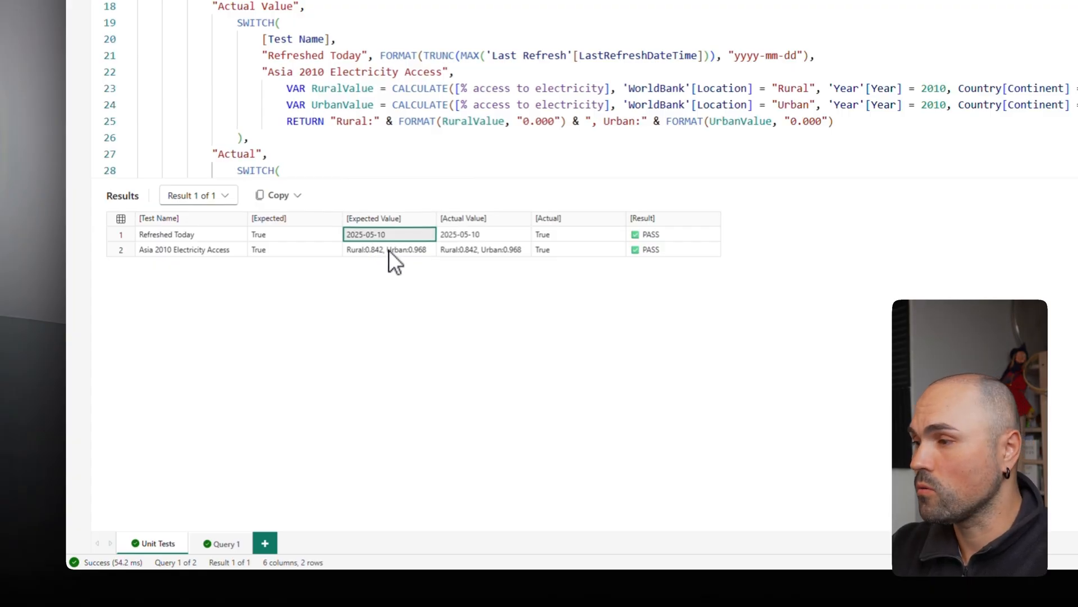
pyautogui.click(482, 234)
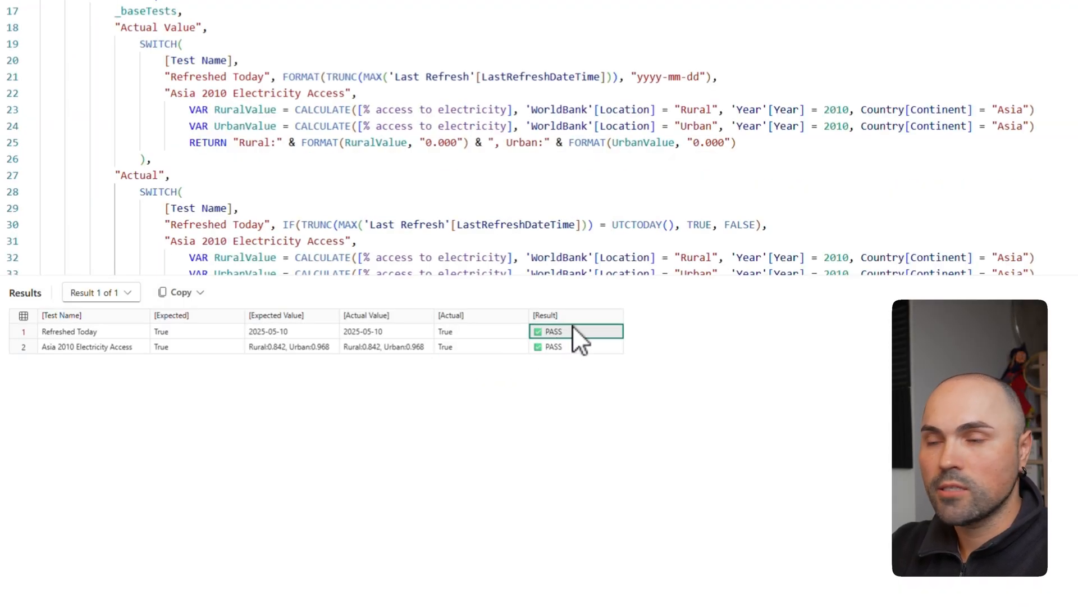
pyautogui.moveTo(592, 343)
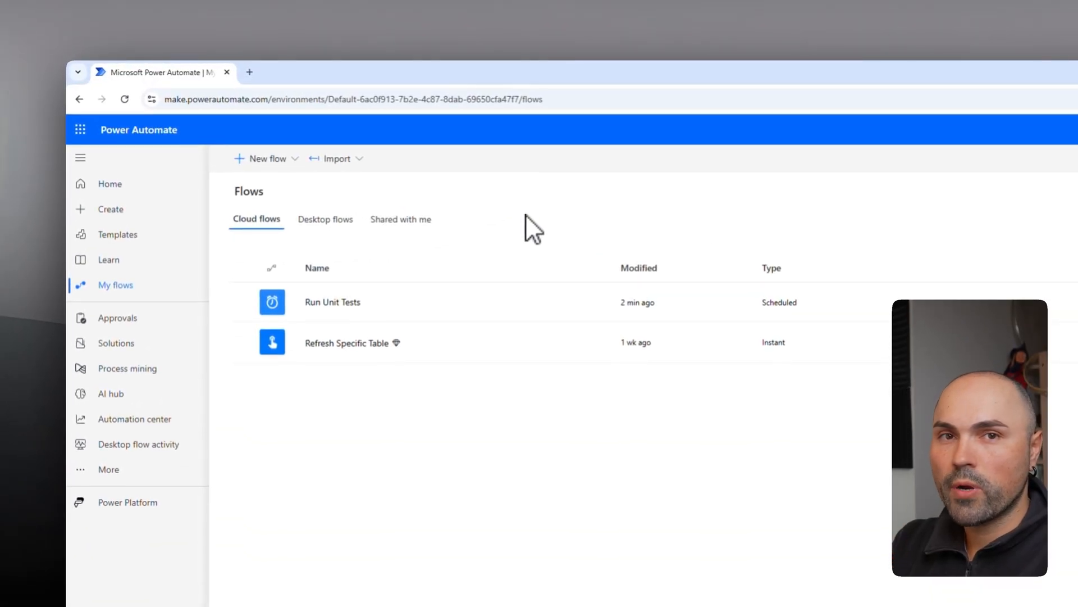
# Step: Create a scheduled cloud flow named Unit Tests starting at 03:00 AM and repeating every day
pyautogui.click(265, 158)
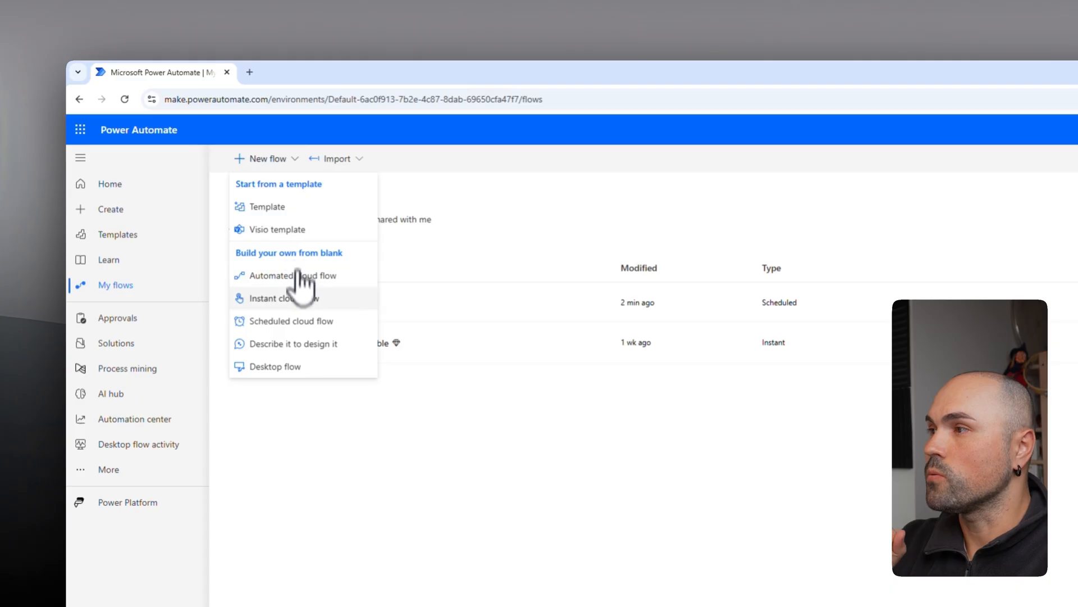
pyautogui.moveTo(317, 331)
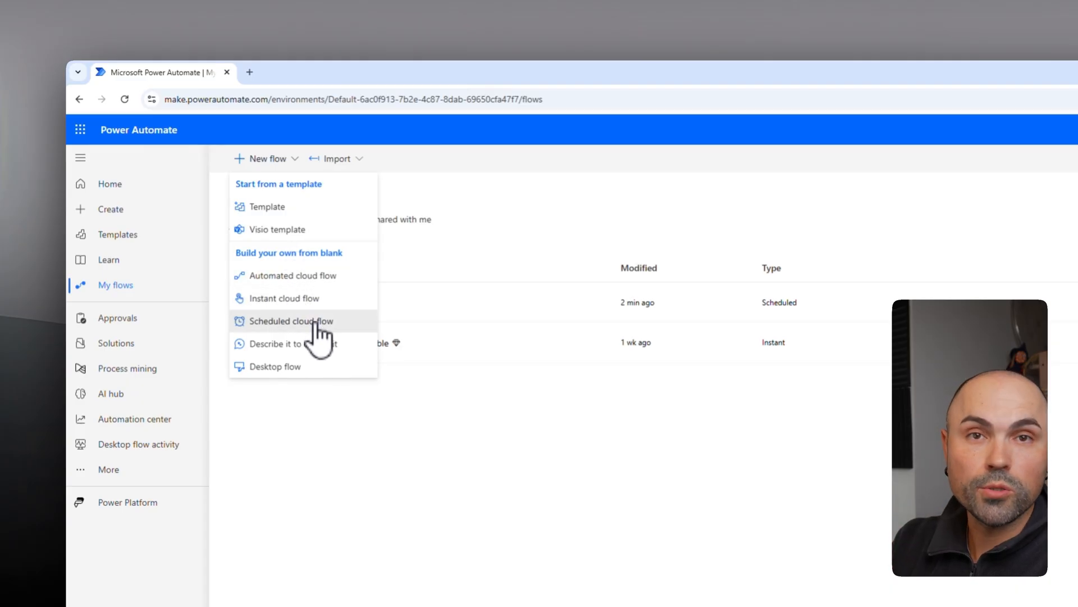
pyautogui.click(292, 320)
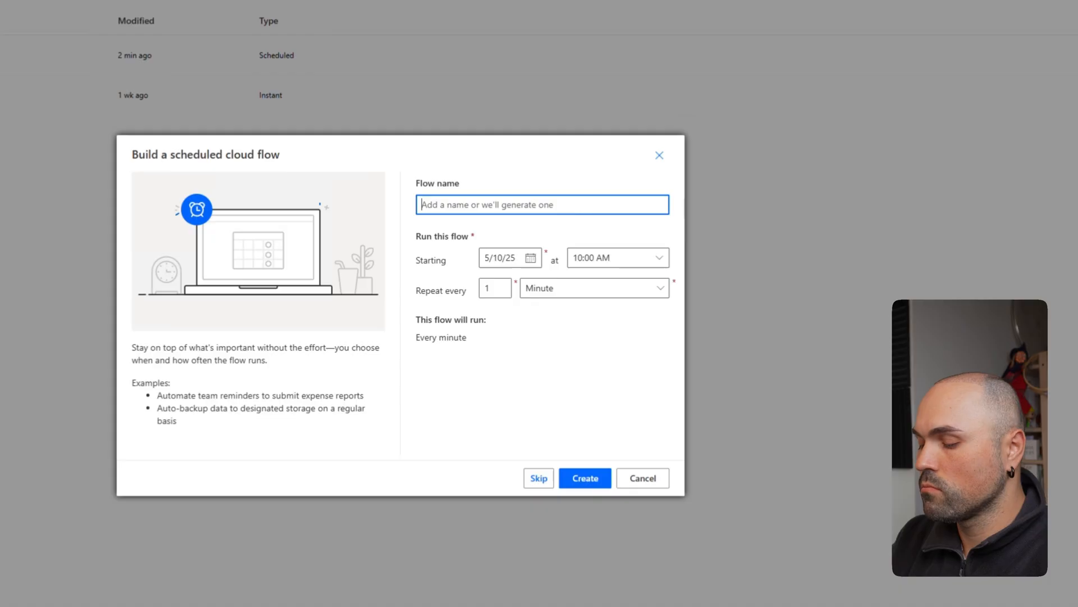
pyautogui.write('Unit Tests')
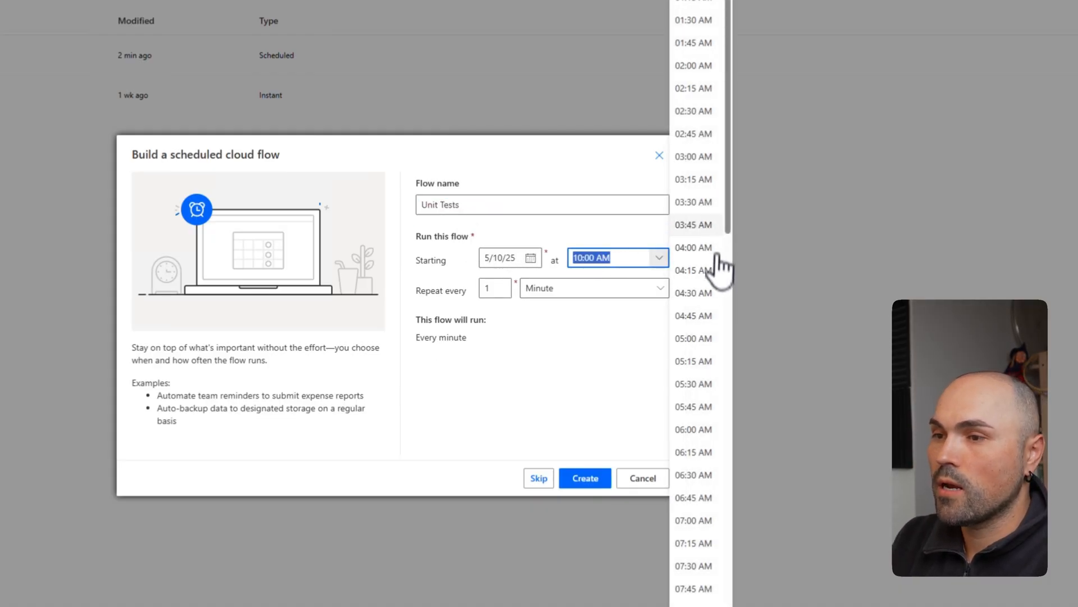
pyautogui.click(693, 156)
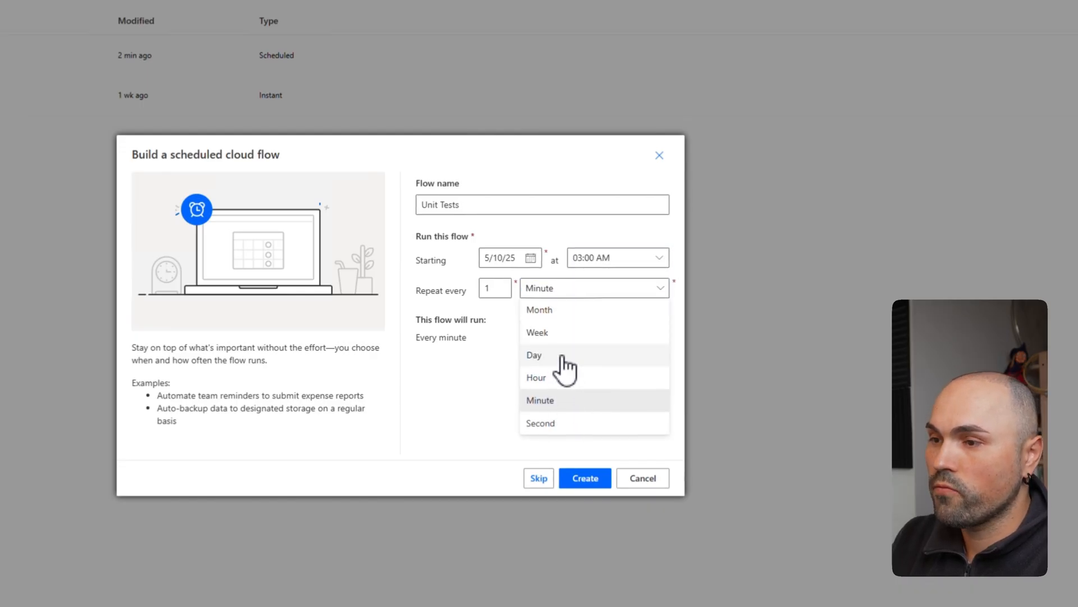
pyautogui.click(585, 478)
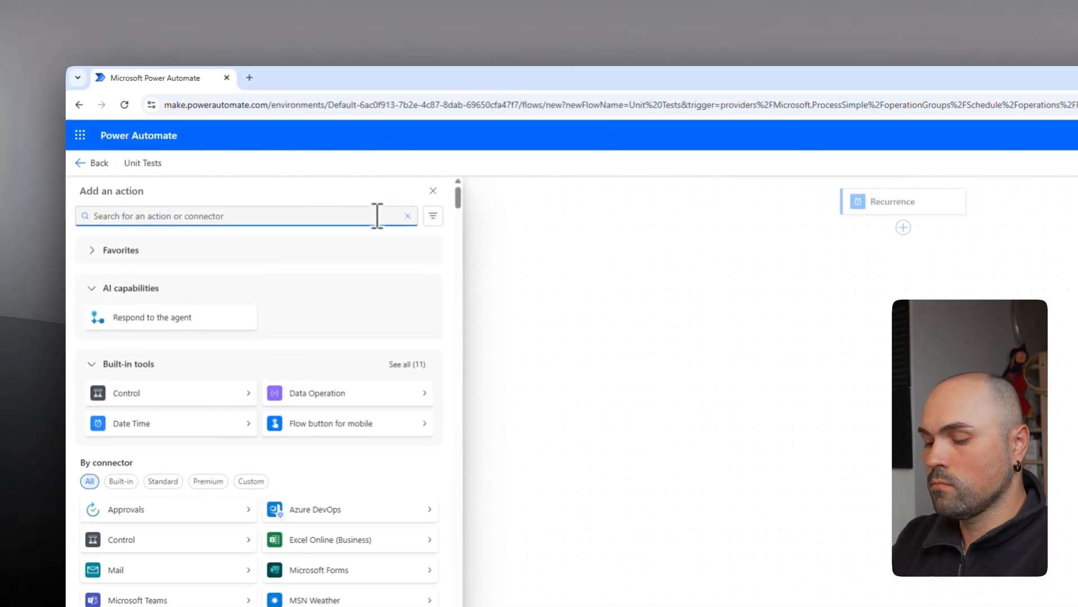
# Step: Add the Power BI 'Run a query against a dataset' action after the Recurrence trigger
pyautogui.write('power bi')
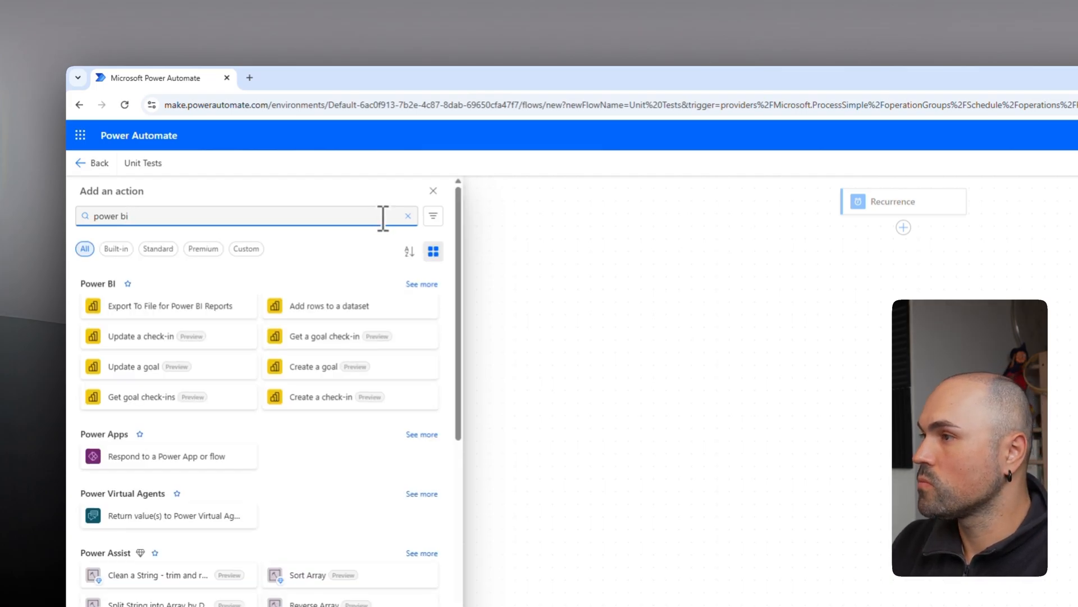
pyautogui.click(421, 283)
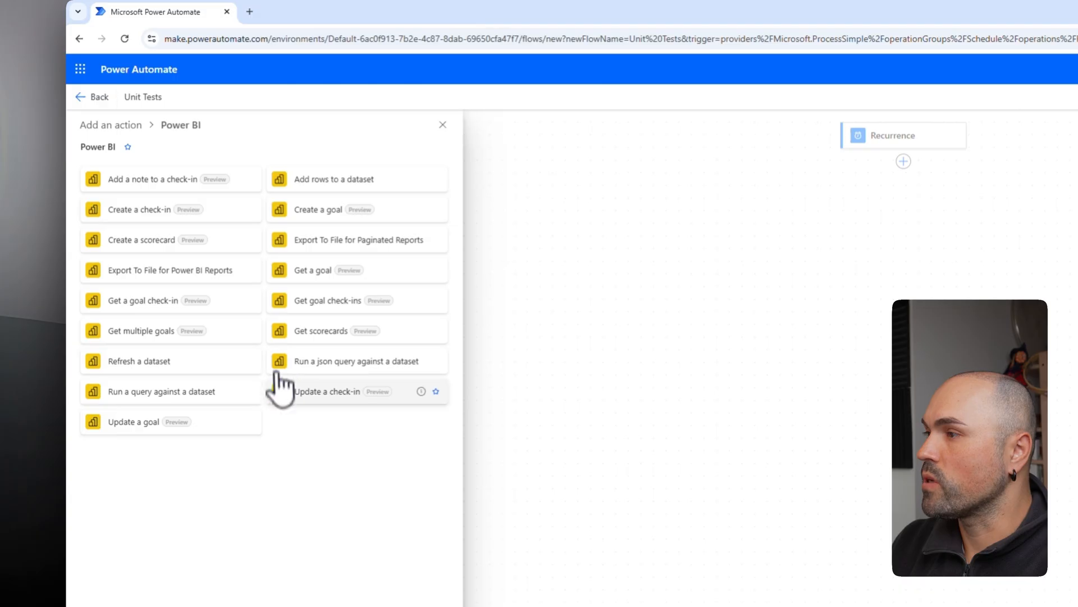
pyautogui.moveTo(210, 409)
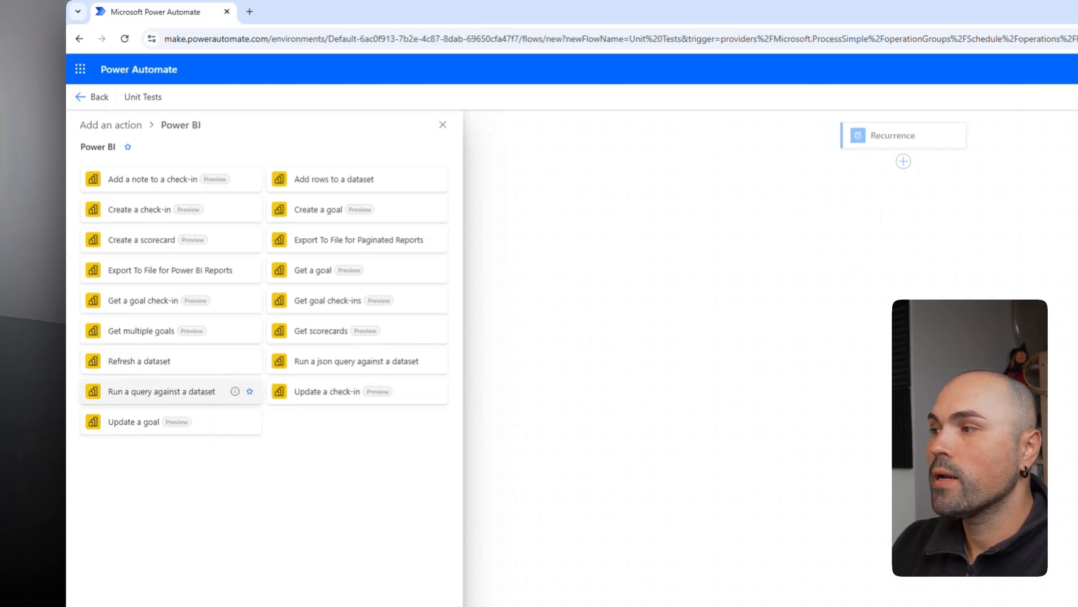
pyautogui.click(162, 391)
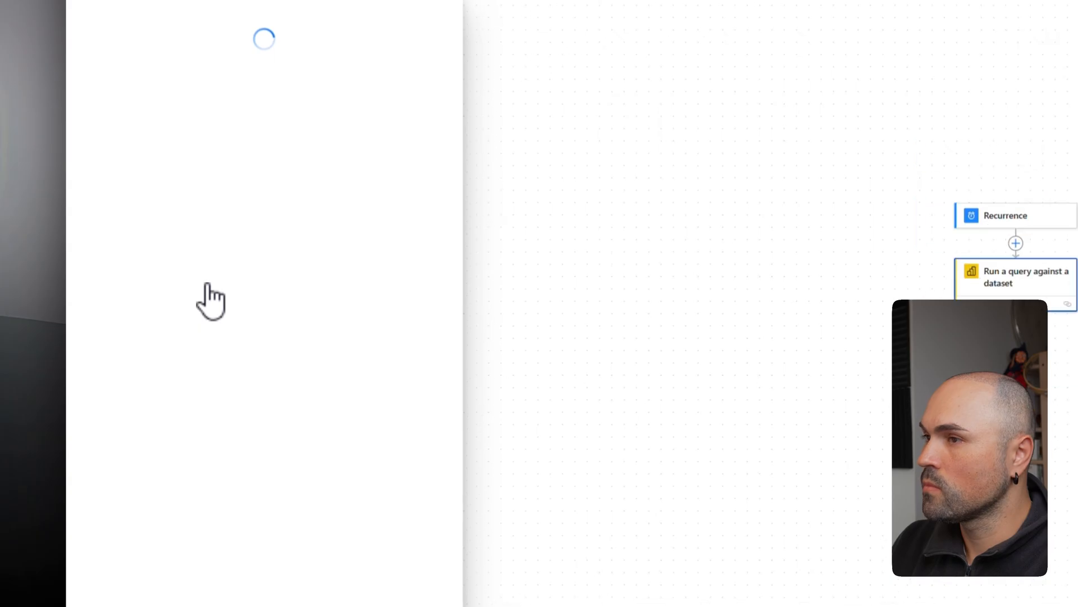
# Step: Set the query action's Workspace to YouTube and Dataset to Unit Tests
pyautogui.click(1016, 276)
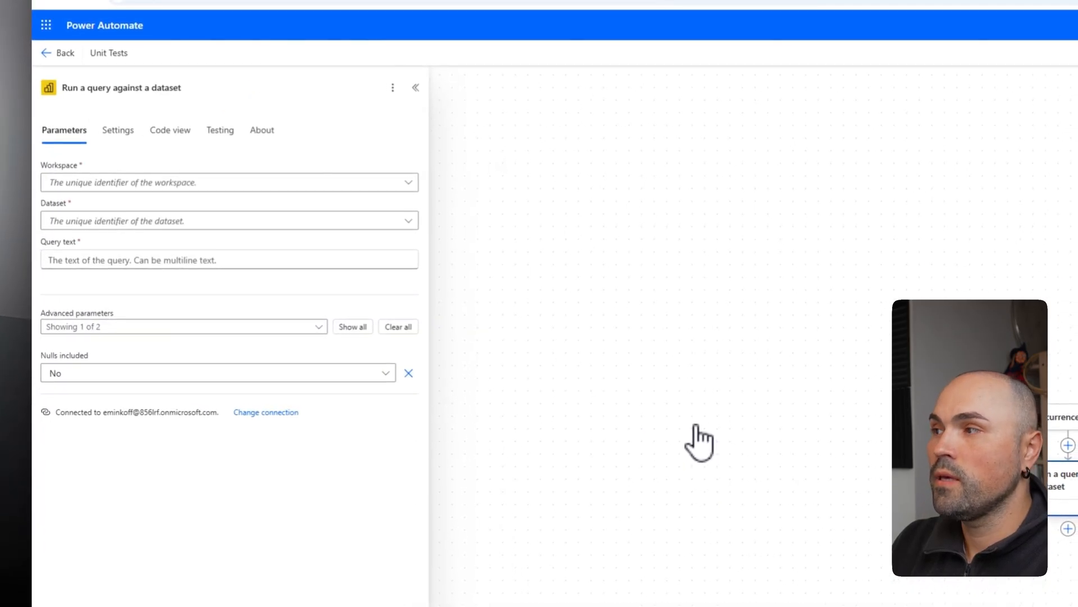
pyautogui.click(408, 182)
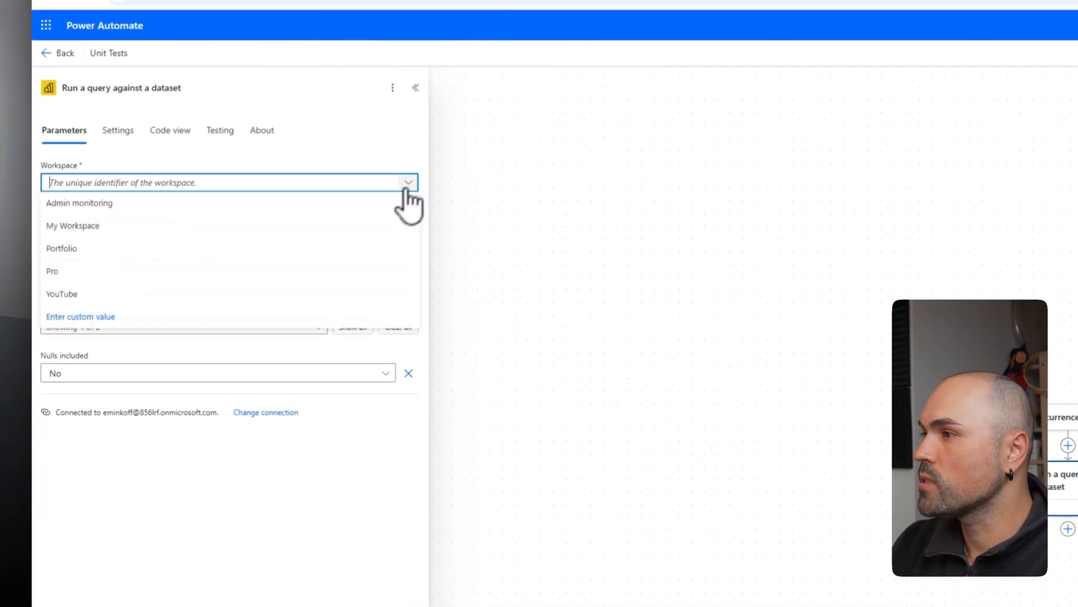
pyautogui.click(61, 293)
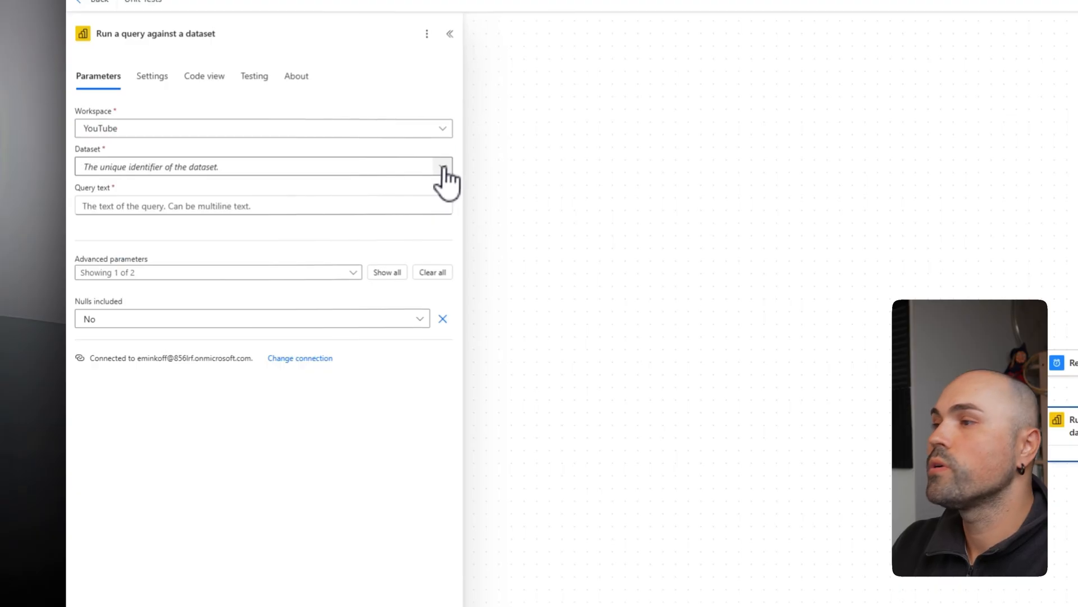
pyautogui.click(442, 166)
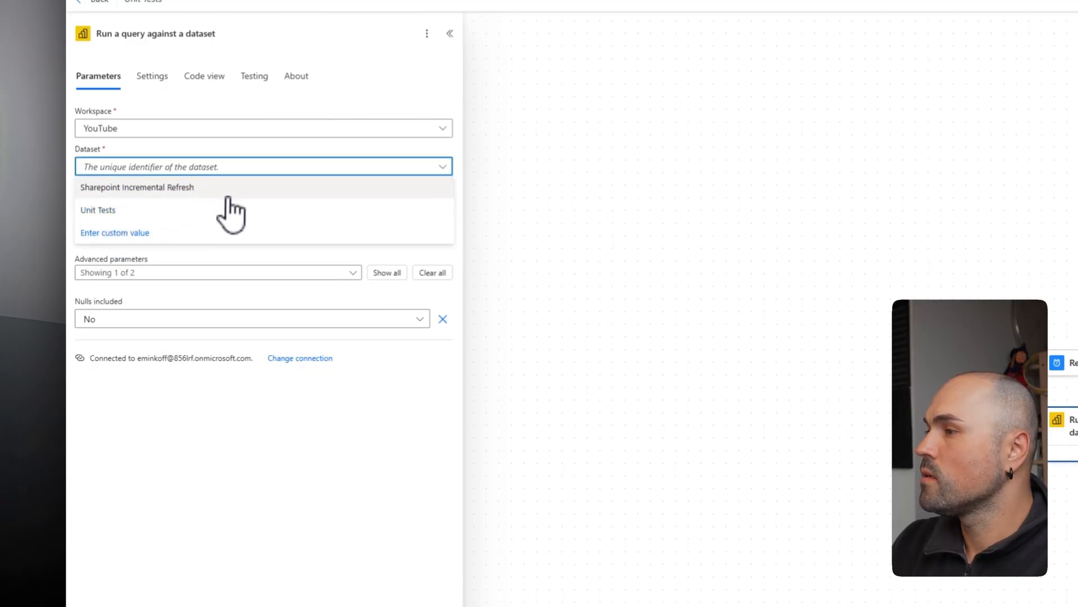
pyautogui.click(97, 210)
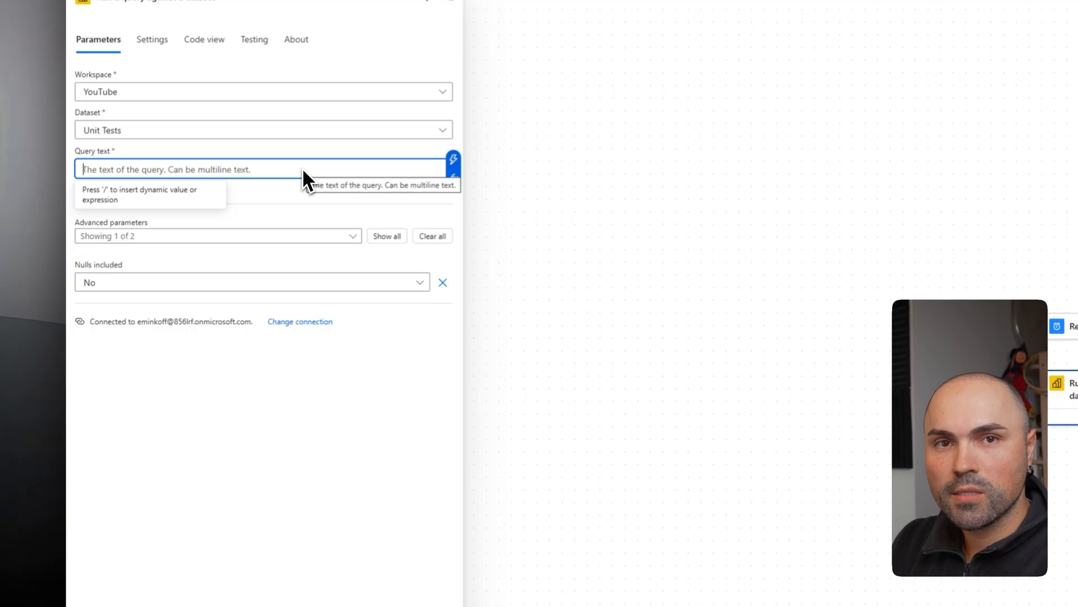
pyautogui.moveTo(386, 187)
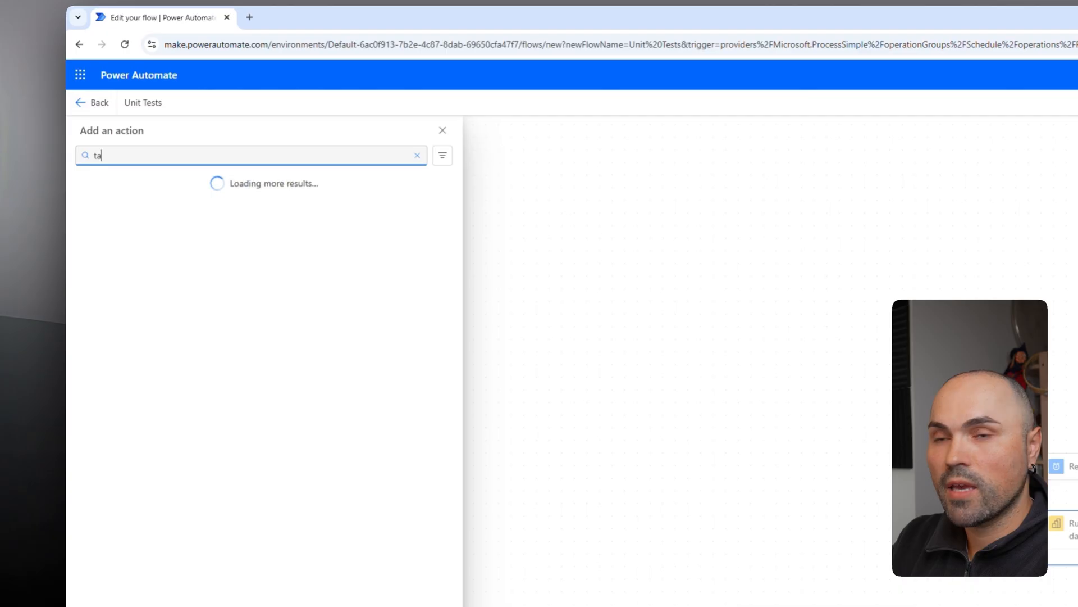
# Step: Add a Create HTML table action with From set to the query's First table rows
pyautogui.write('ble')
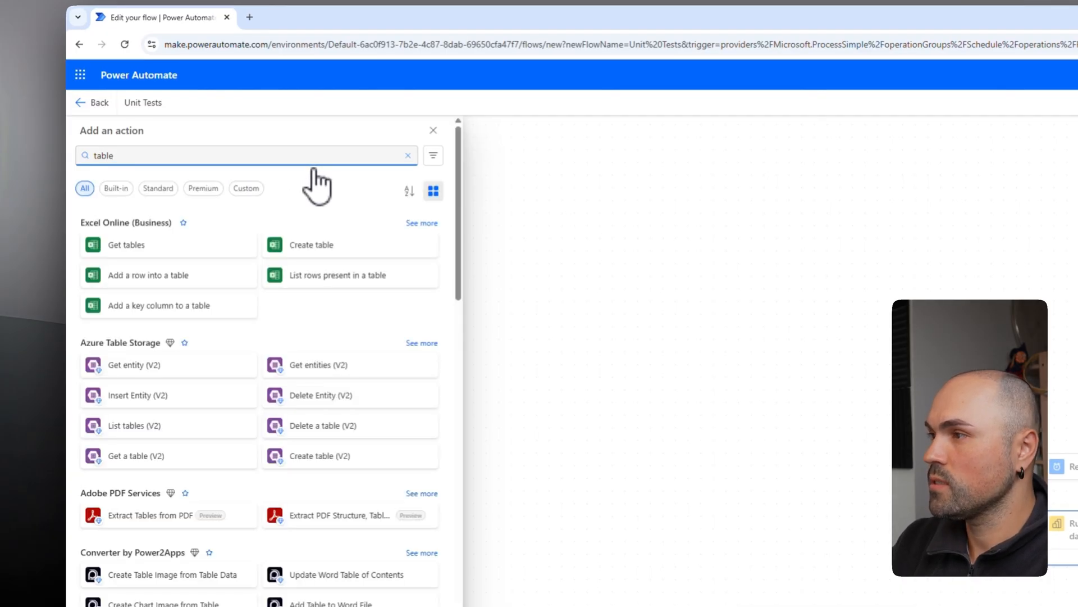
pyautogui.scroll(-3)
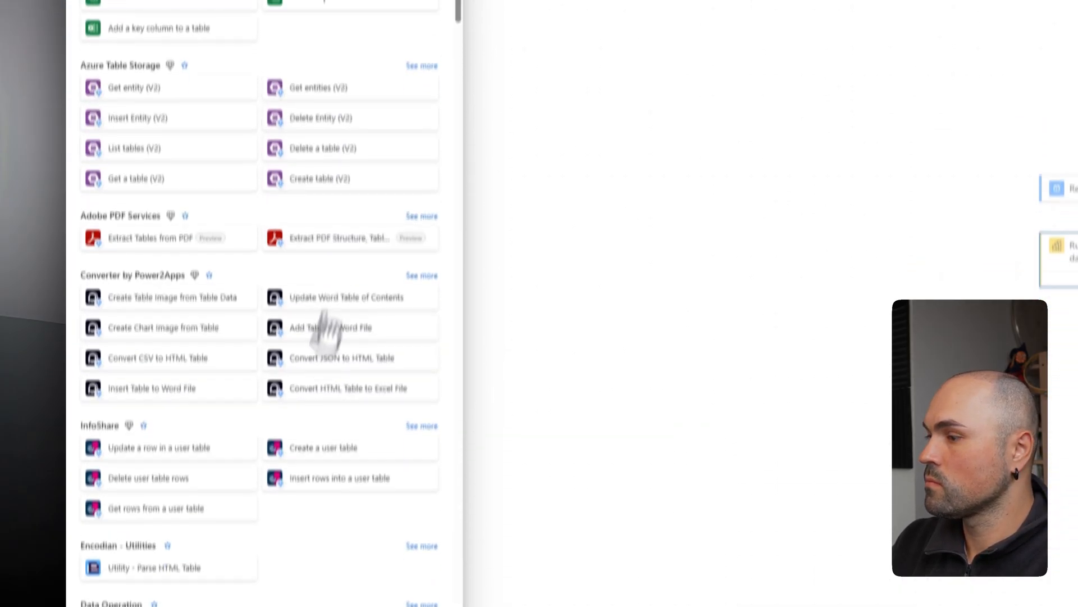
pyautogui.scroll(-3)
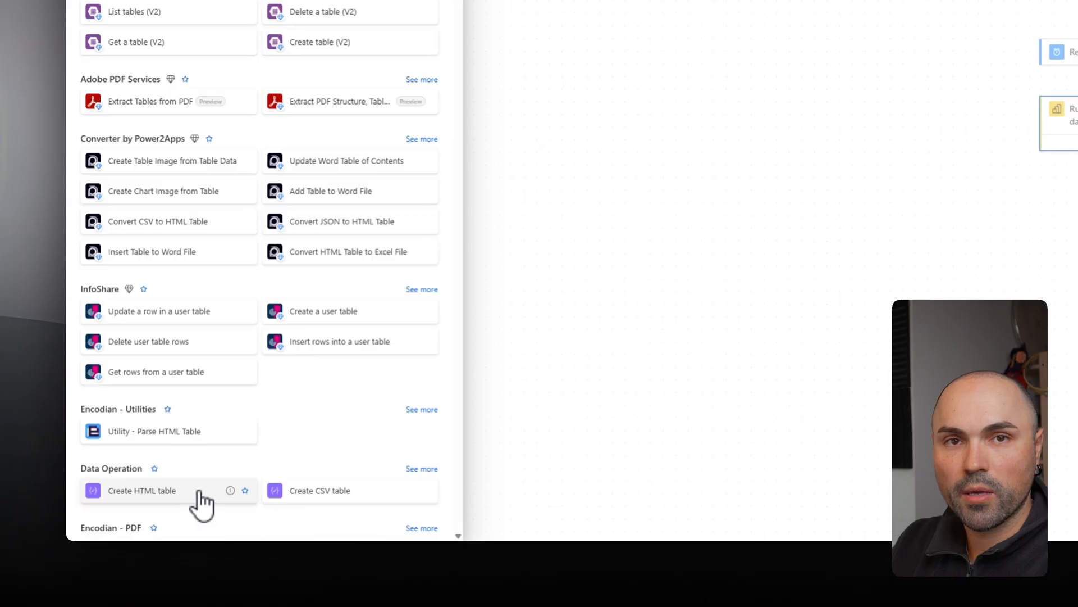
pyautogui.click(141, 491)
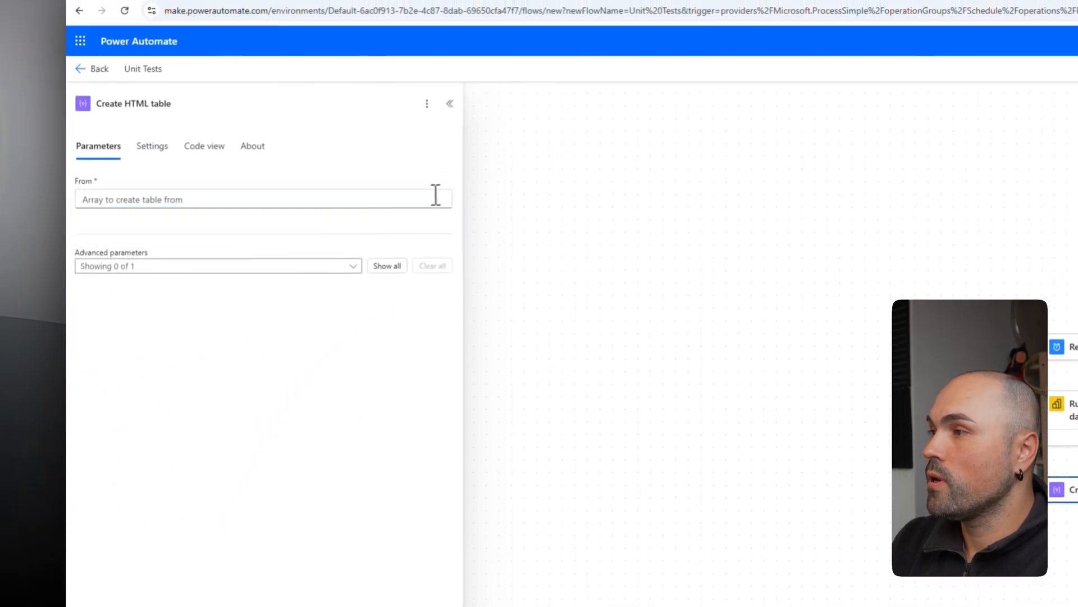
pyautogui.click(263, 198)
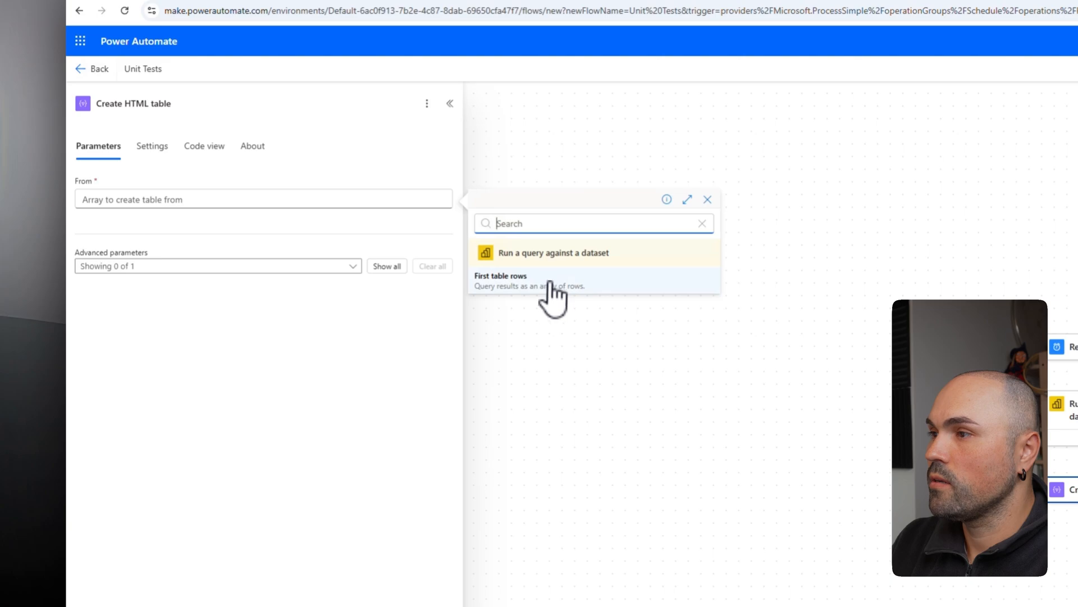
pyautogui.click(501, 281)
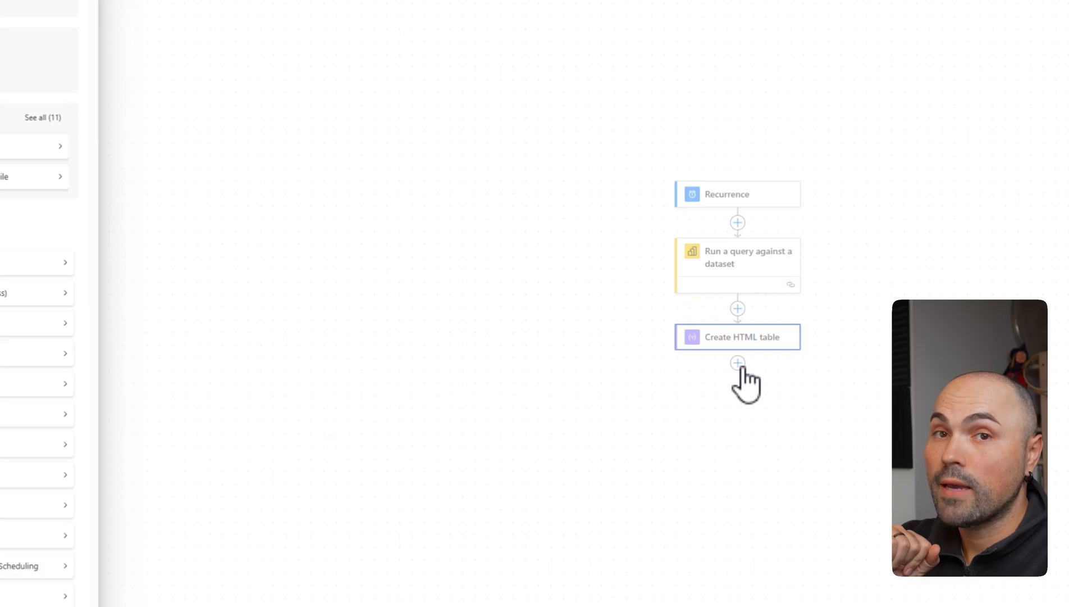
# Step: Add a Send an email (V2) step whose body holds the Create HTML table Output
pyautogui.click(737, 363)
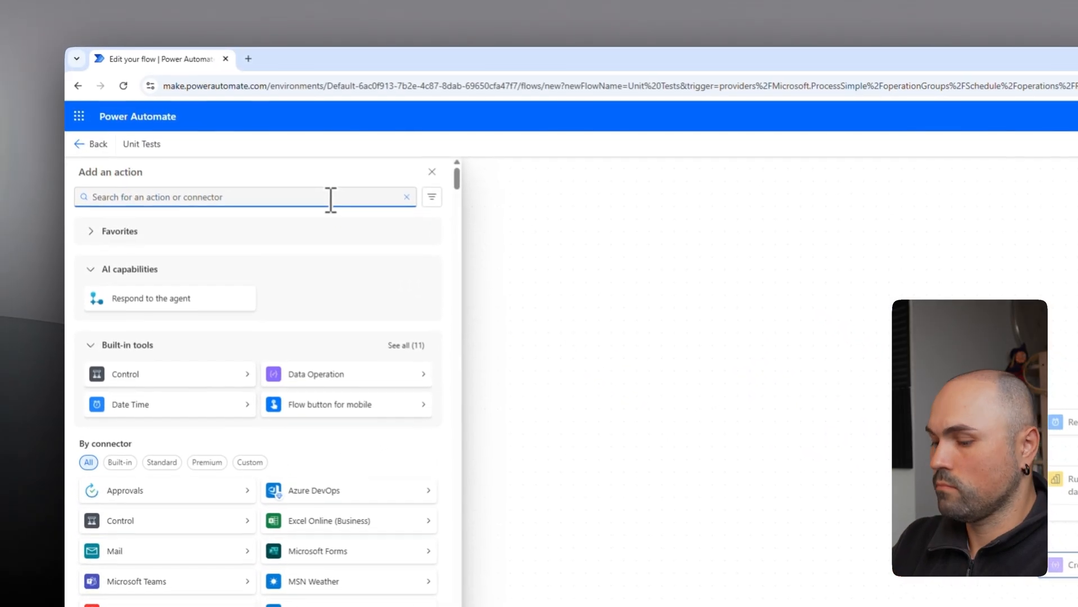
pyautogui.write('send email')
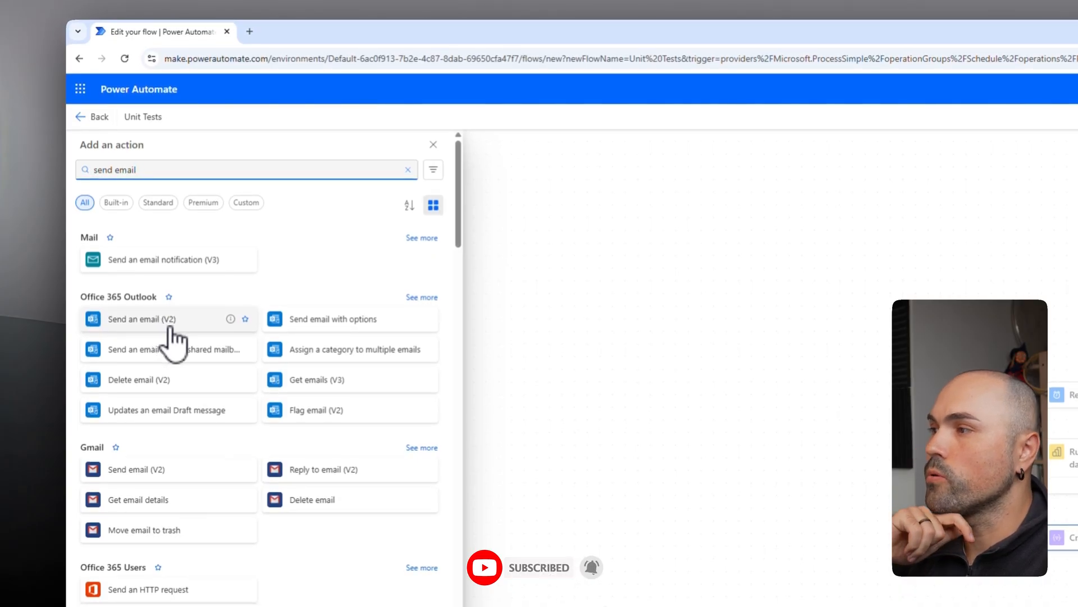
pyautogui.click(142, 318)
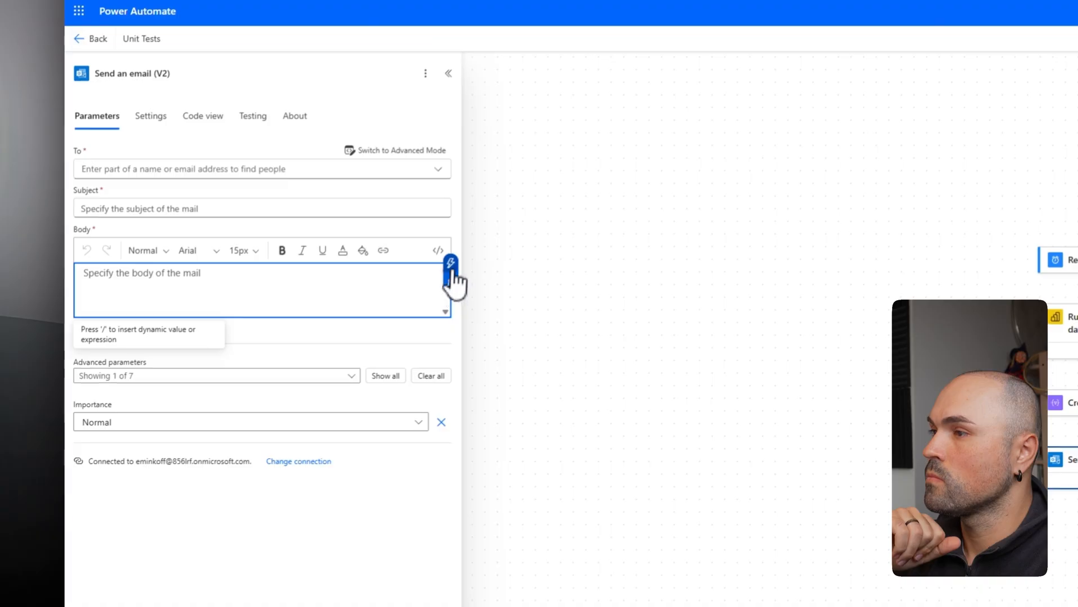
pyautogui.click(449, 263)
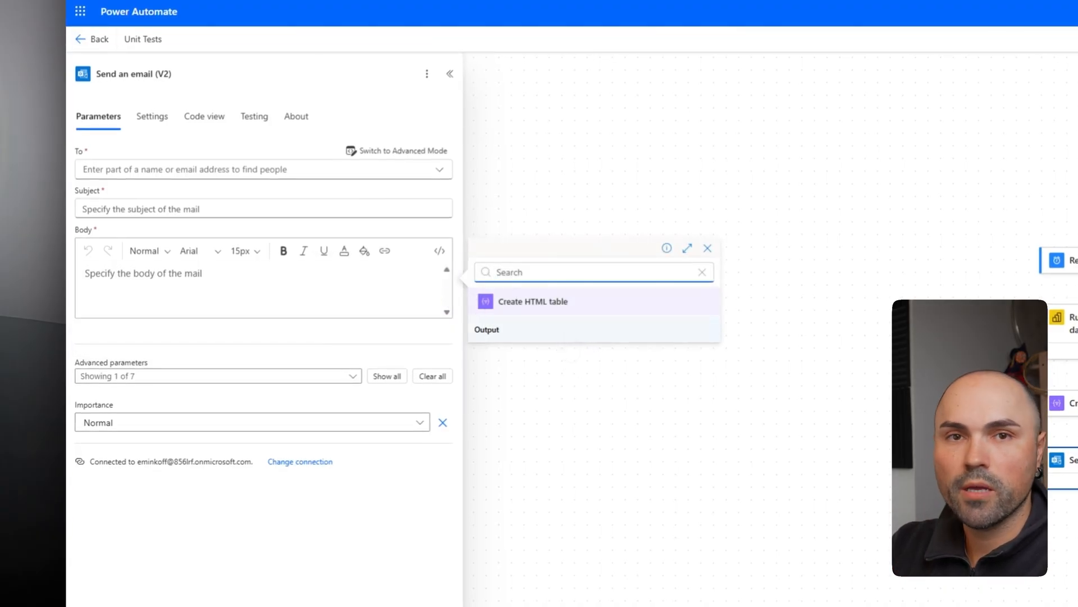
pyautogui.click(486, 329)
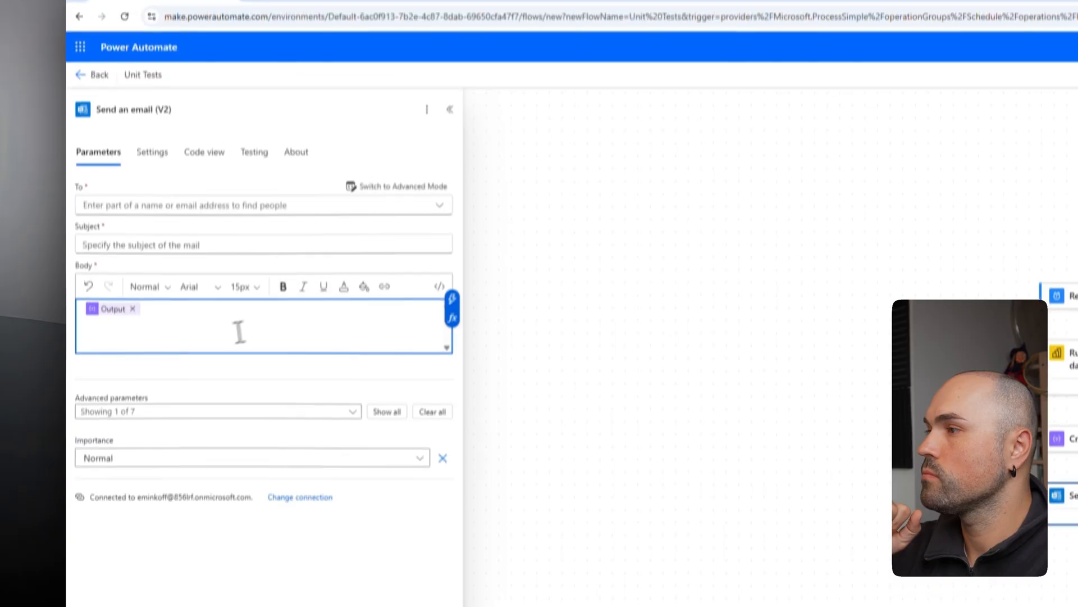
pyautogui.click(261, 239)
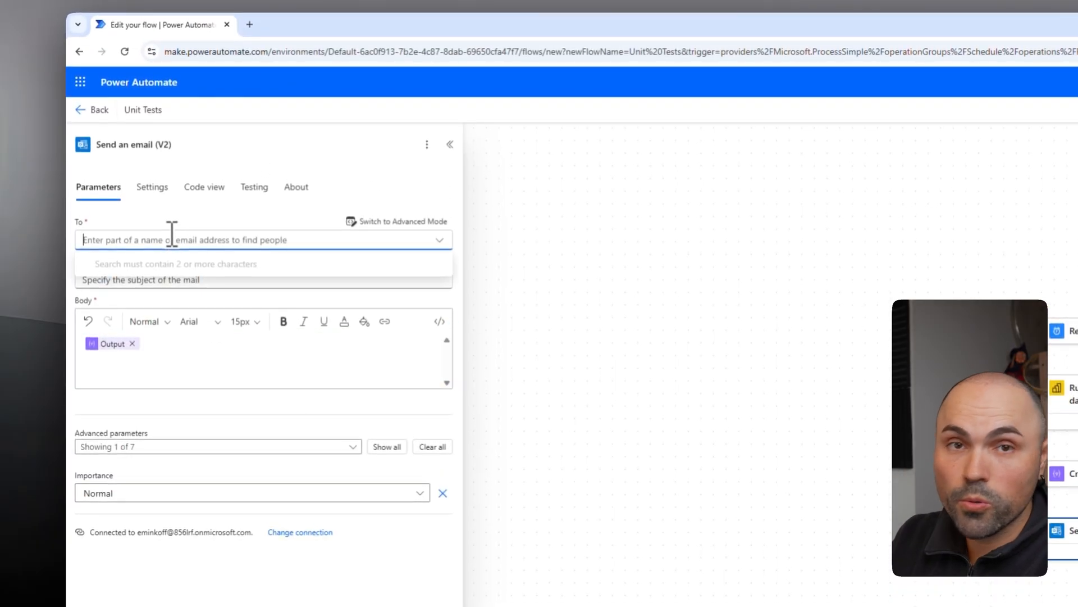
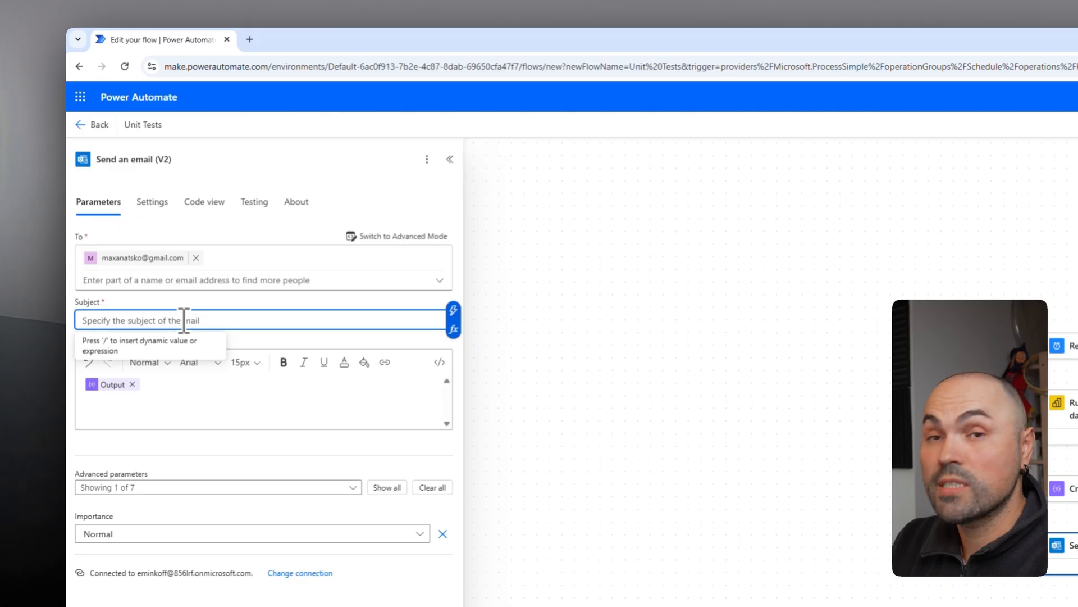
# Step: Address the email to the gmail.com recipient and set the subject to 'Unit Test Results -'
pyautogui.write('Unit')
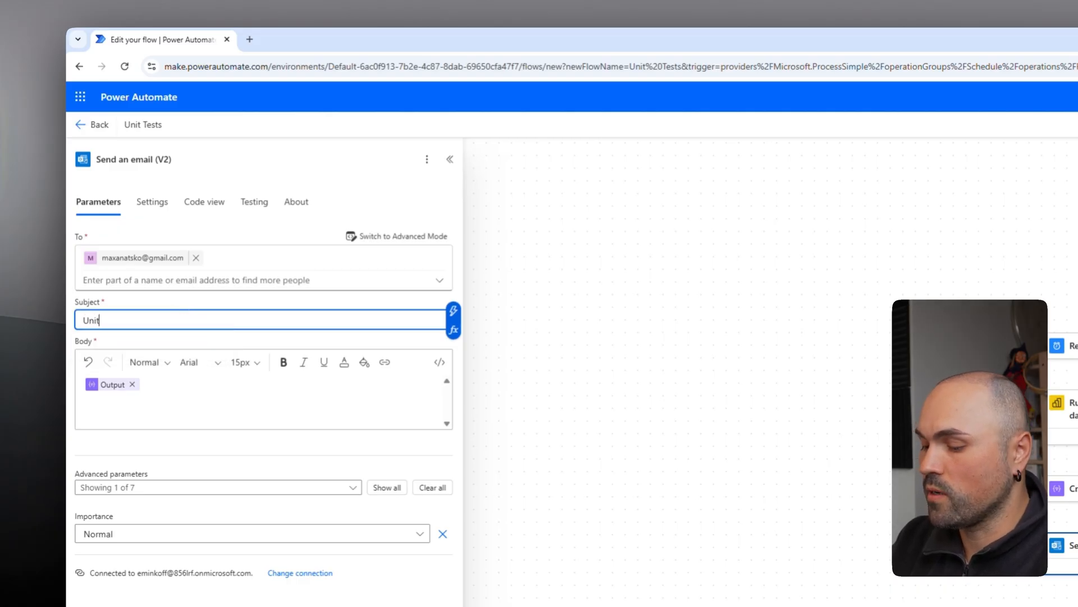
pyautogui.write('Test')
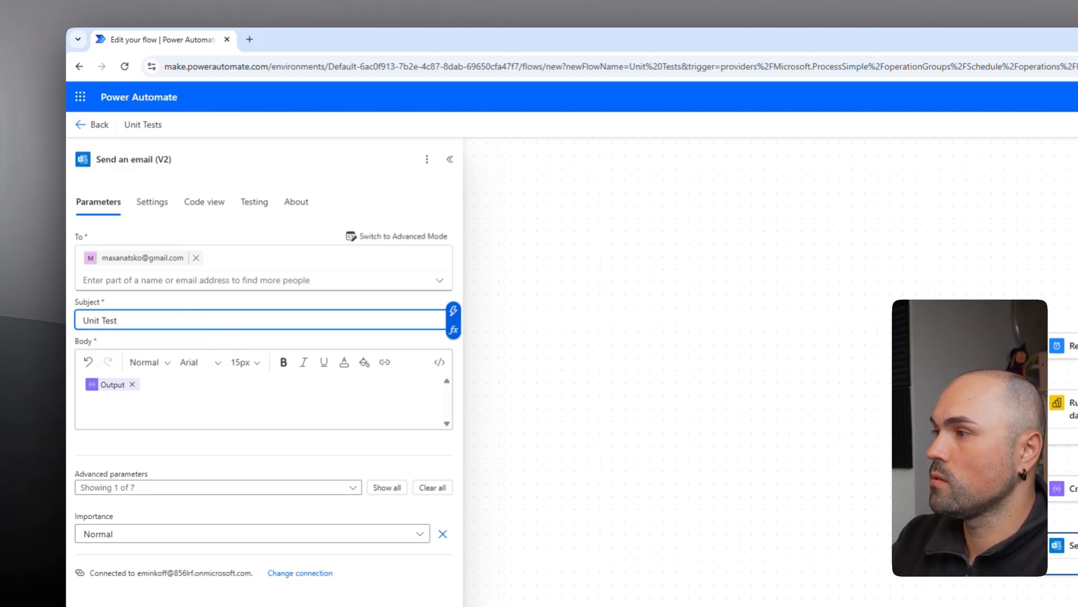
pyautogui.write('REsult')
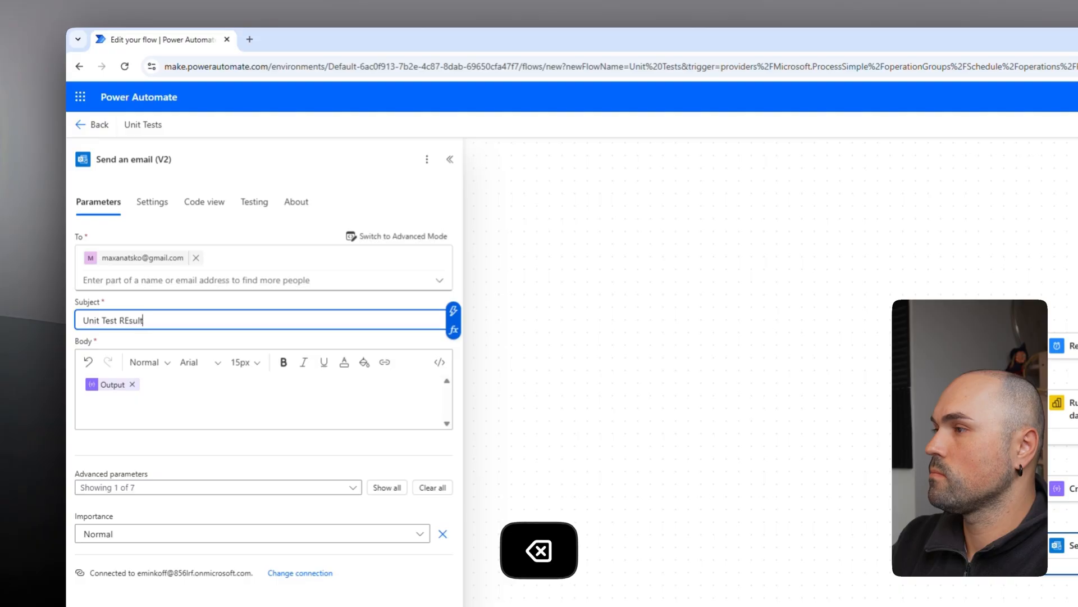
pyautogui.press('backspace')
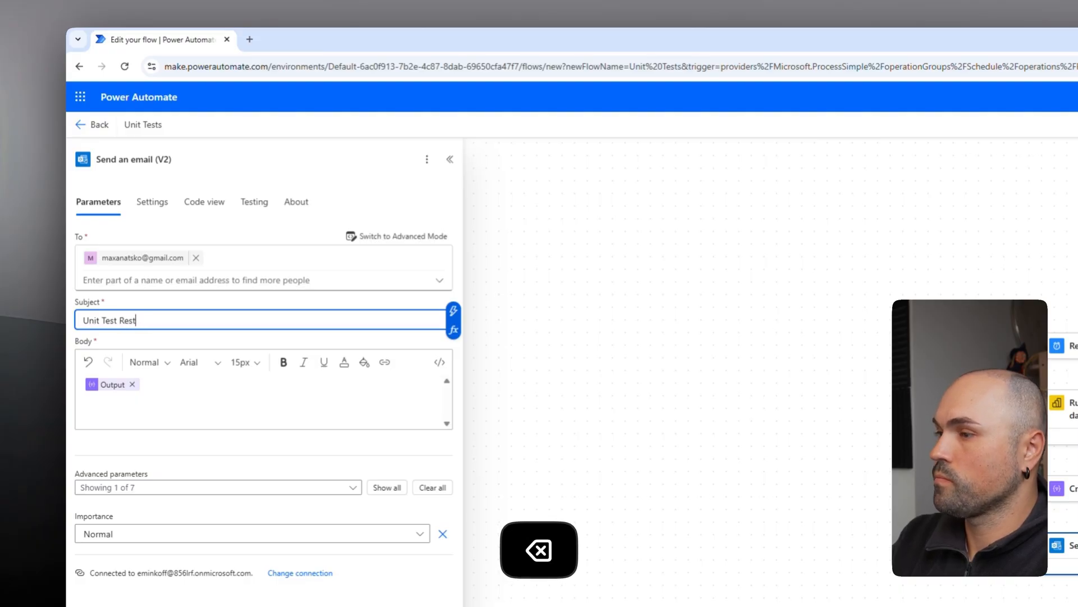
# Step: Finish the subject 'Unit Test Results -' and start a formatDateTime(utcNow()) expression after it
pyautogui.write('ults')
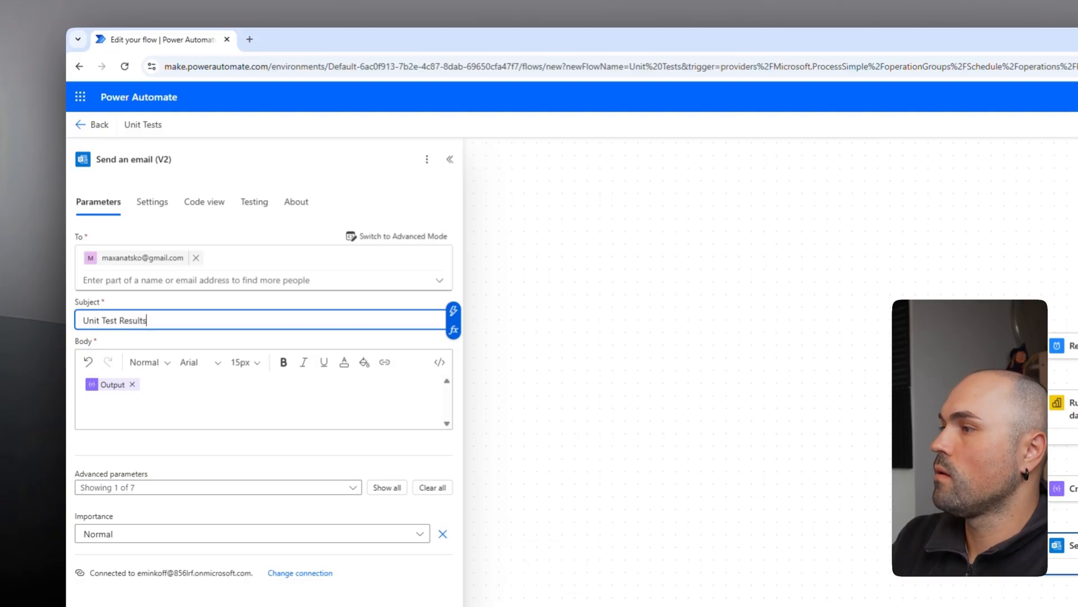
pyautogui.write('-')
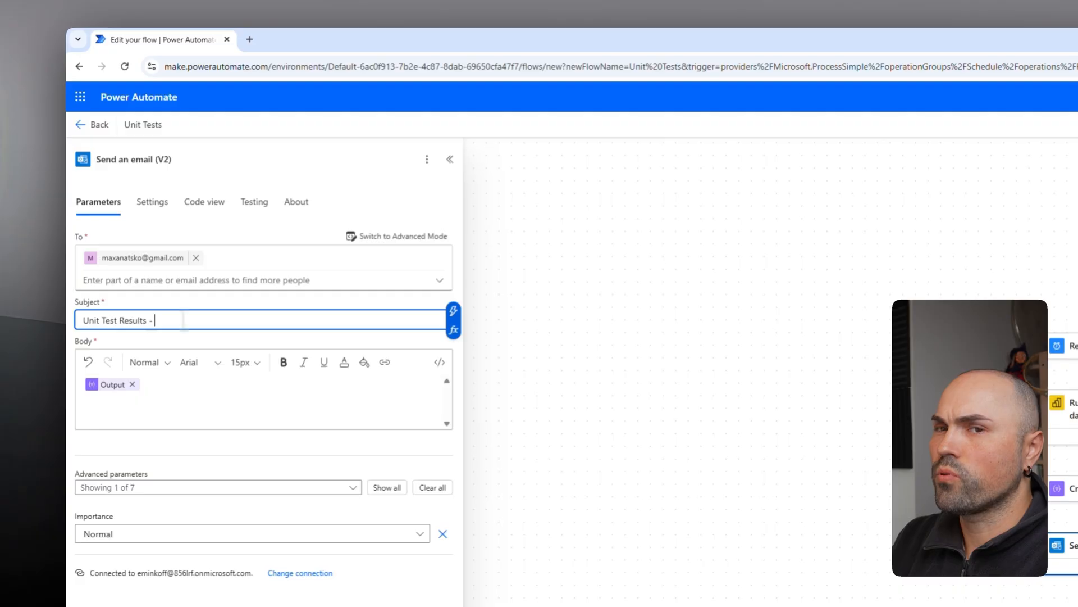
pyautogui.click(453, 320)
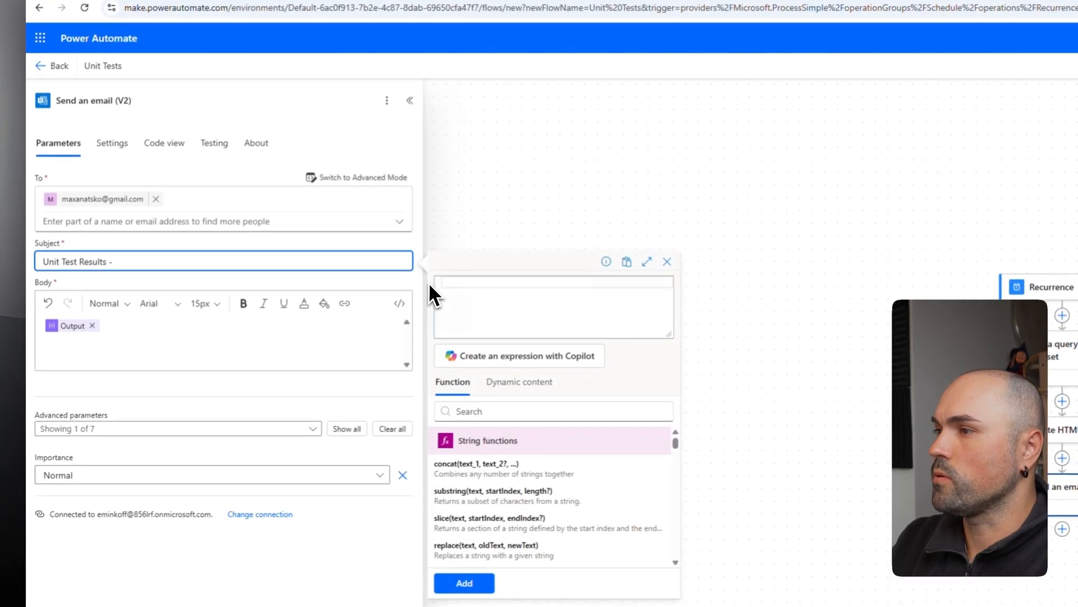
pyautogui.write('formatDateTime(')
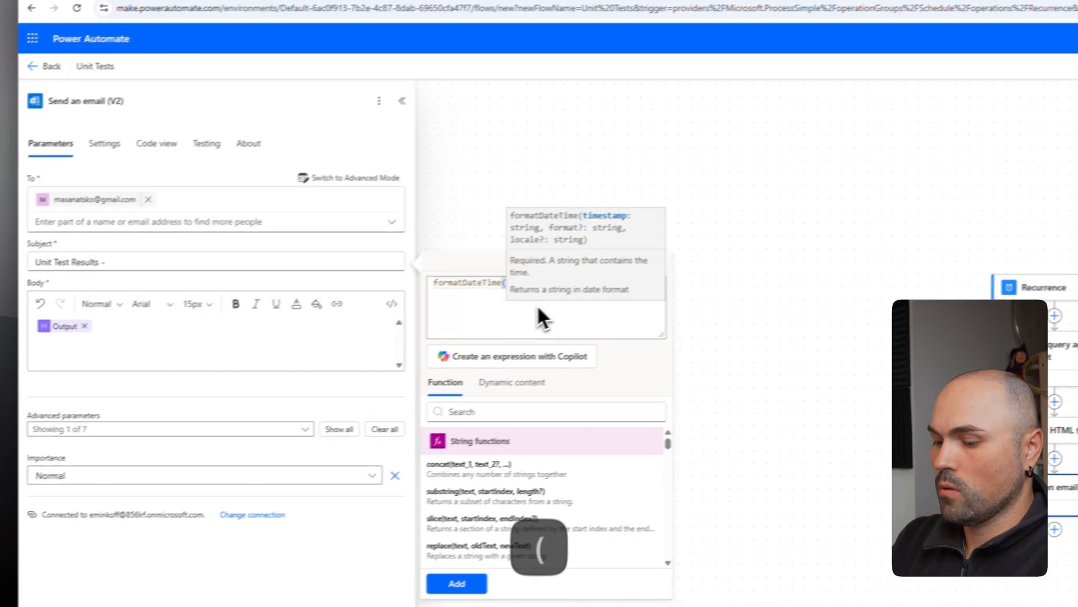
pyautogui.write('utc')
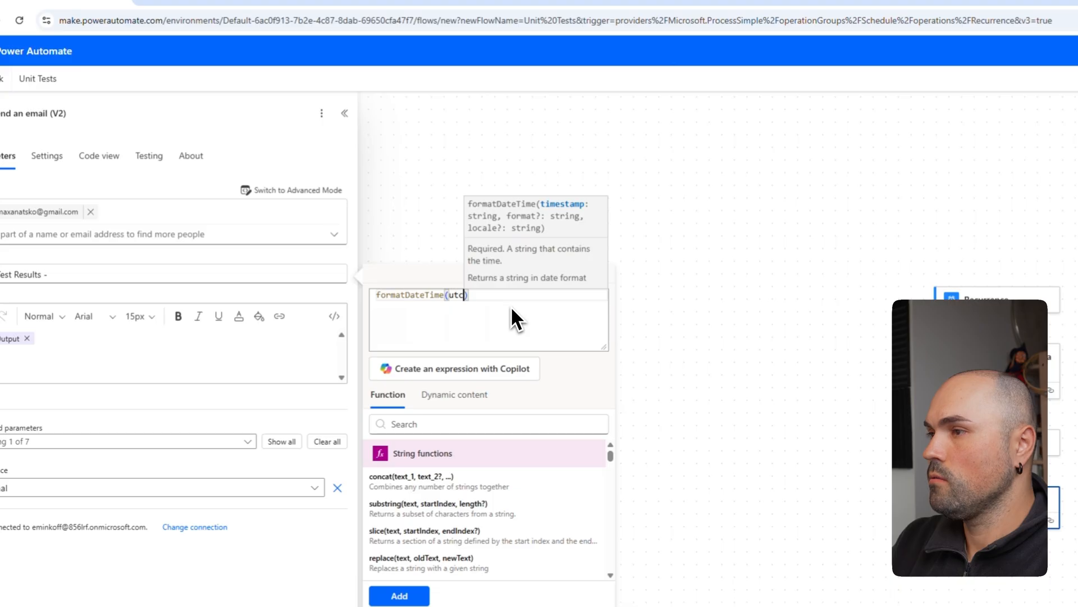
pyautogui.write('utc')
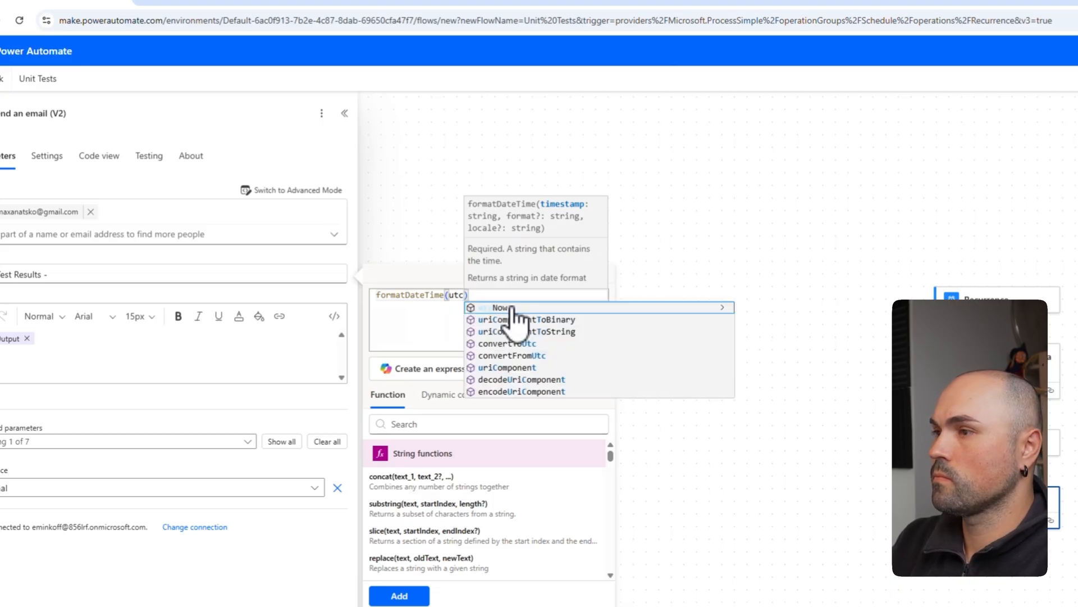
pyautogui.click(499, 306)
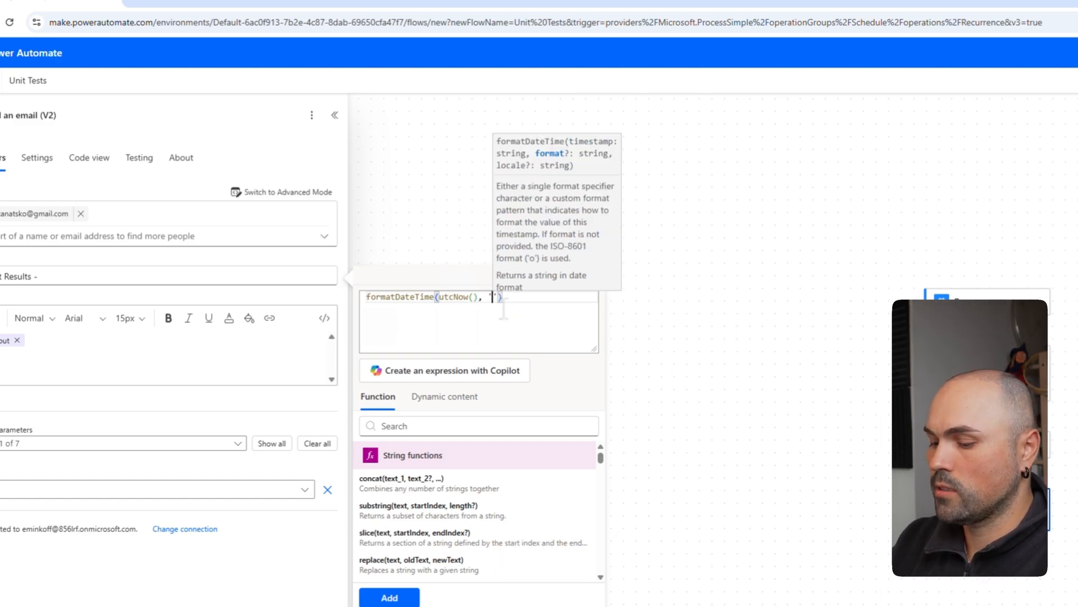
# Step: Complete the 'yyyy-MM-dd' format, add the date expression to the subject and reopen it
pyautogui.write('yyy-')
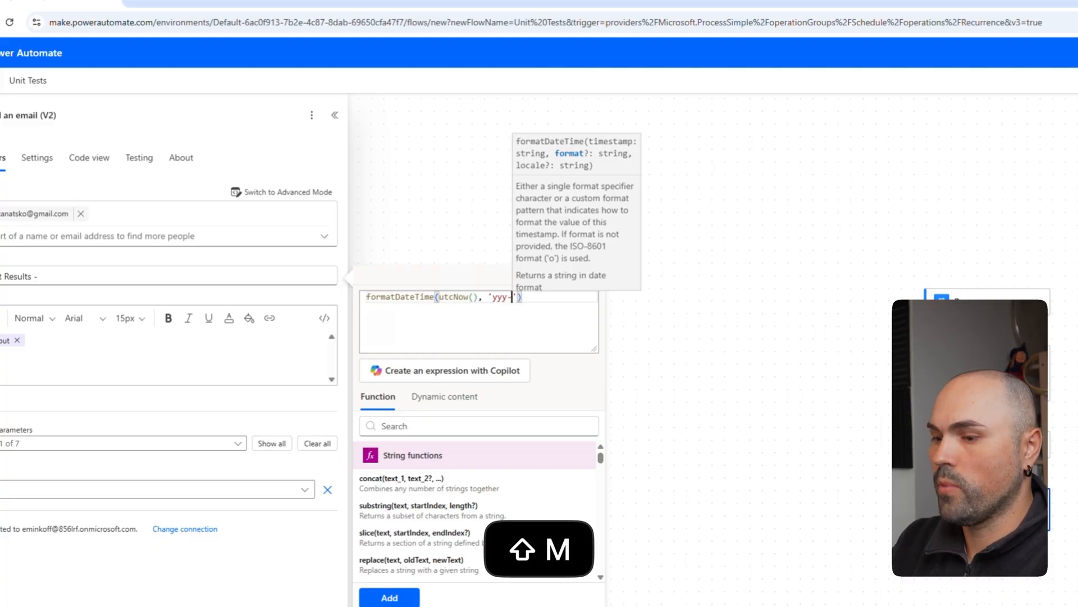
pyautogui.write('MM-dd')
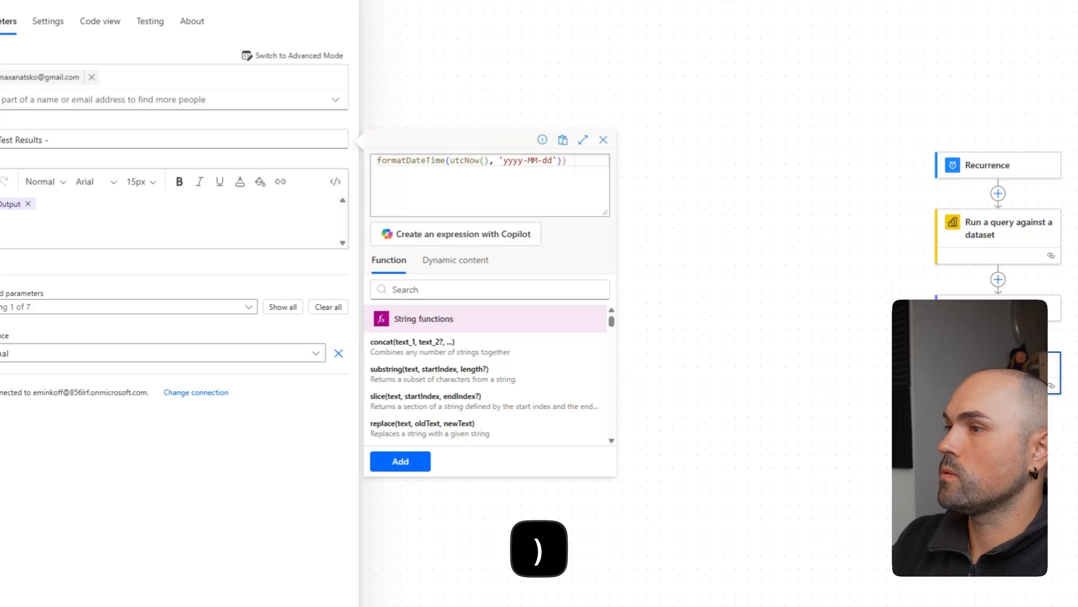
pyautogui.click(400, 461)
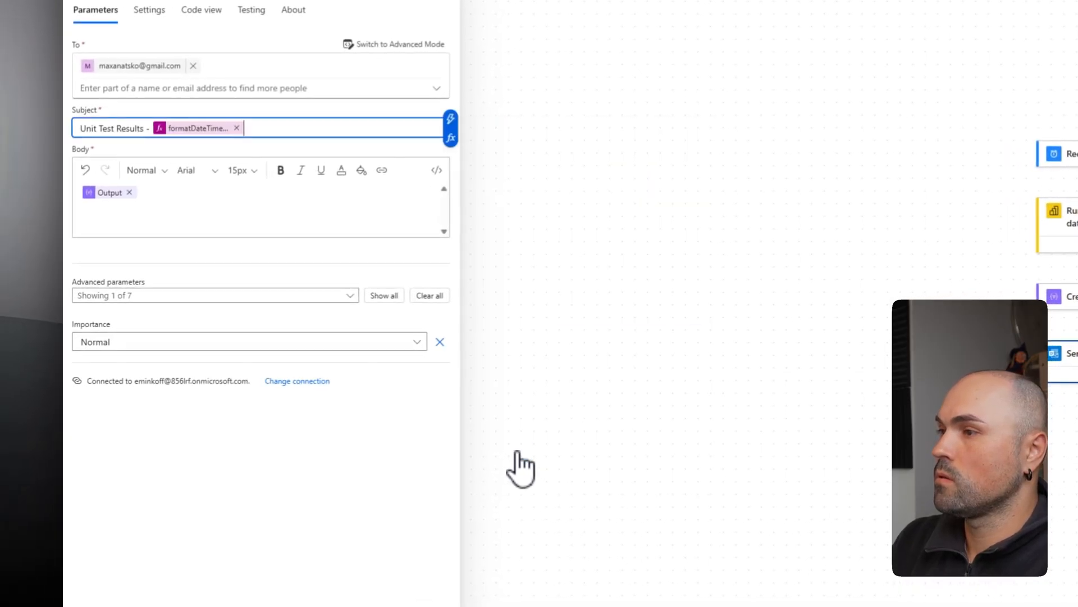
pyautogui.click(893, 163)
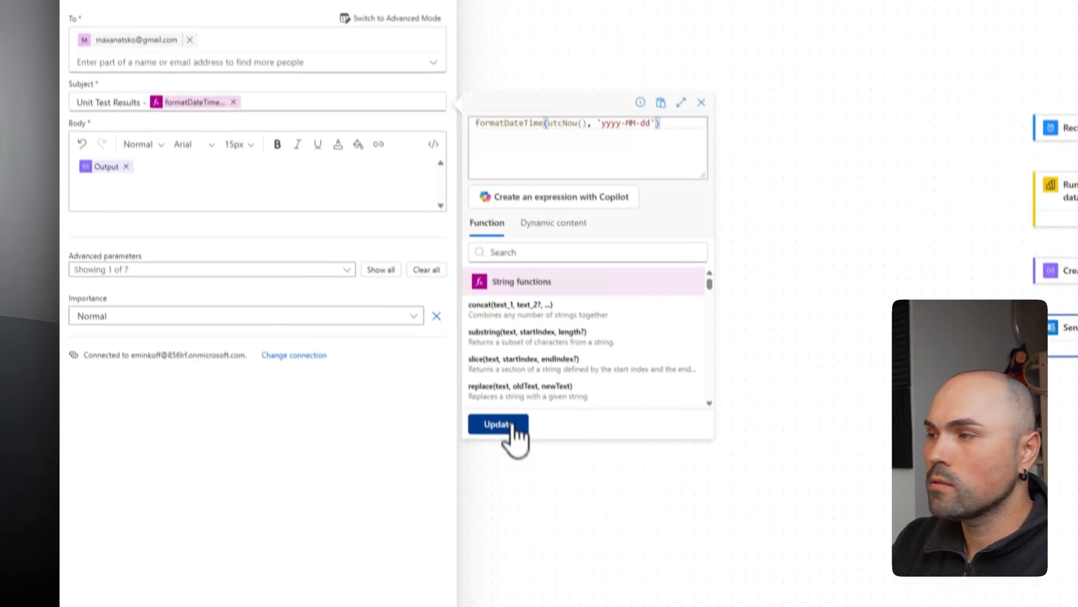
# Step: Confirm the subject expression, save the flow and run a manual test
pyautogui.click(496, 423)
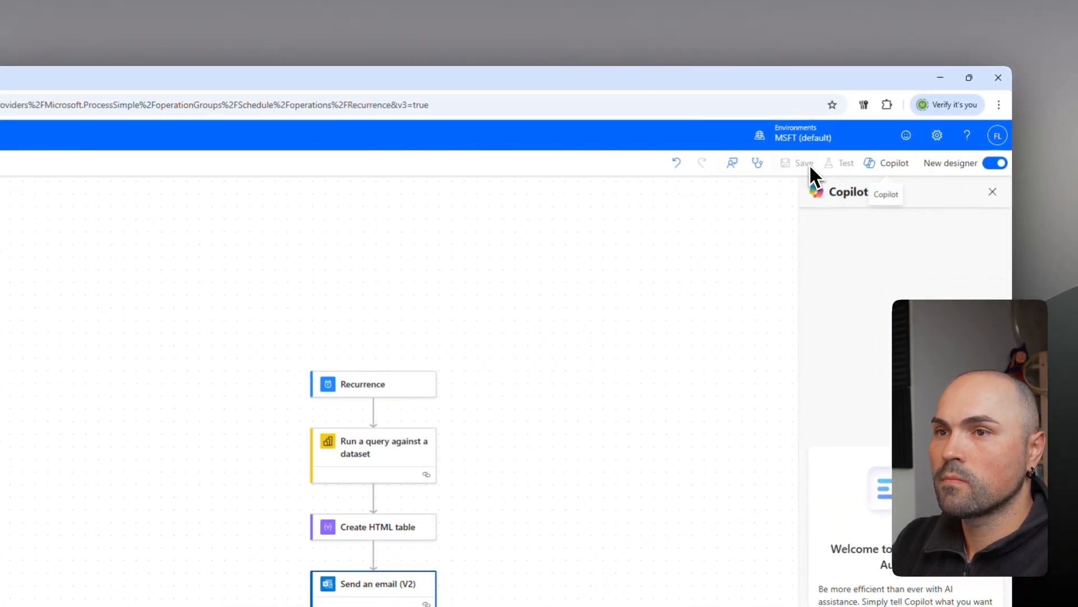
pyautogui.moveTo(473, 320)
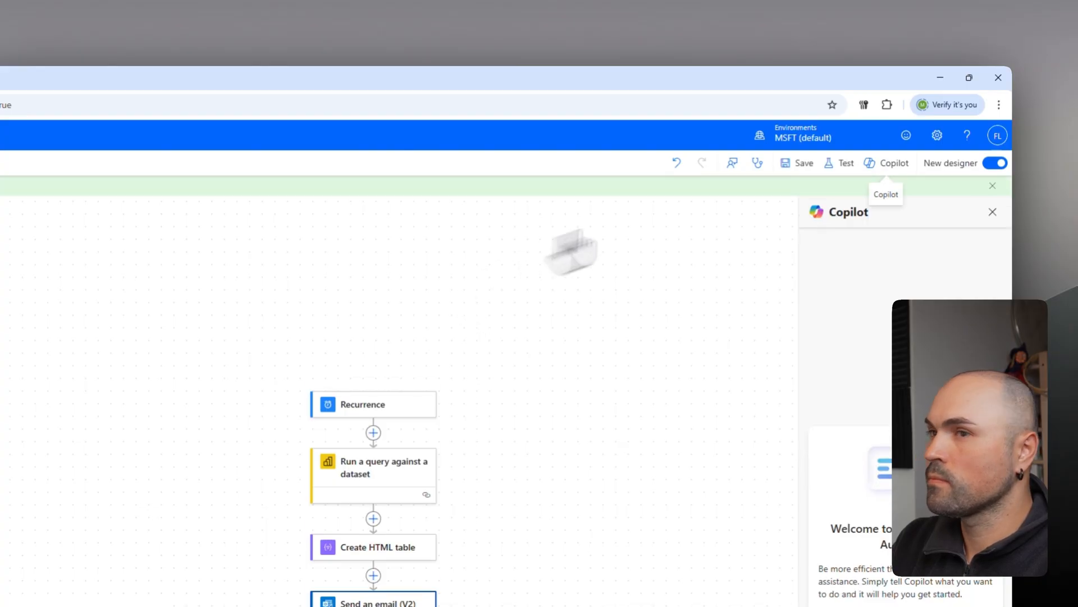
pyautogui.click(845, 163)
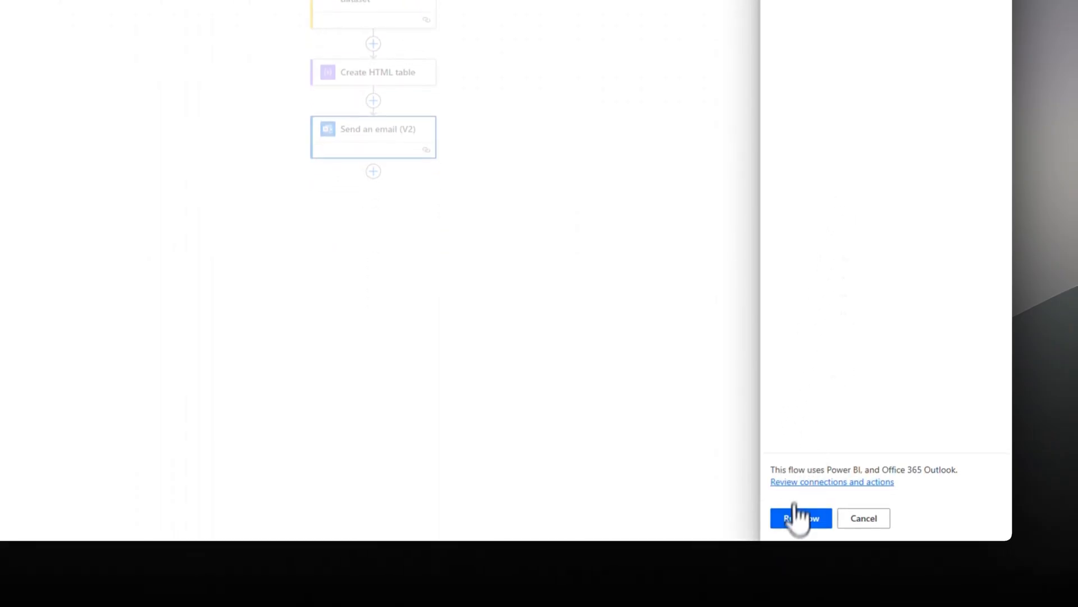
pyautogui.click(800, 518)
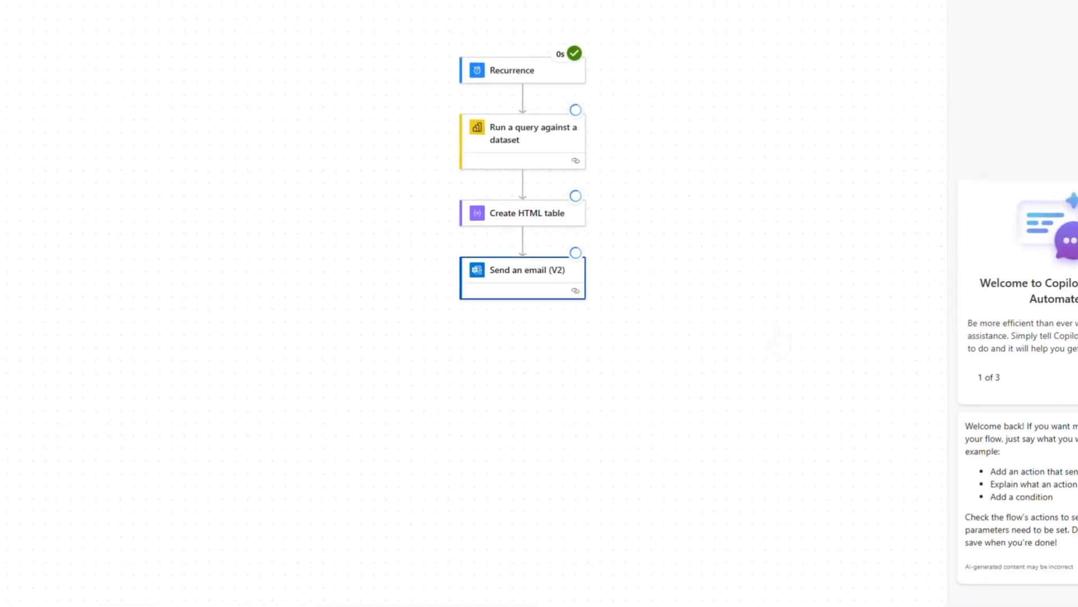
pyautogui.moveTo(781, 344)
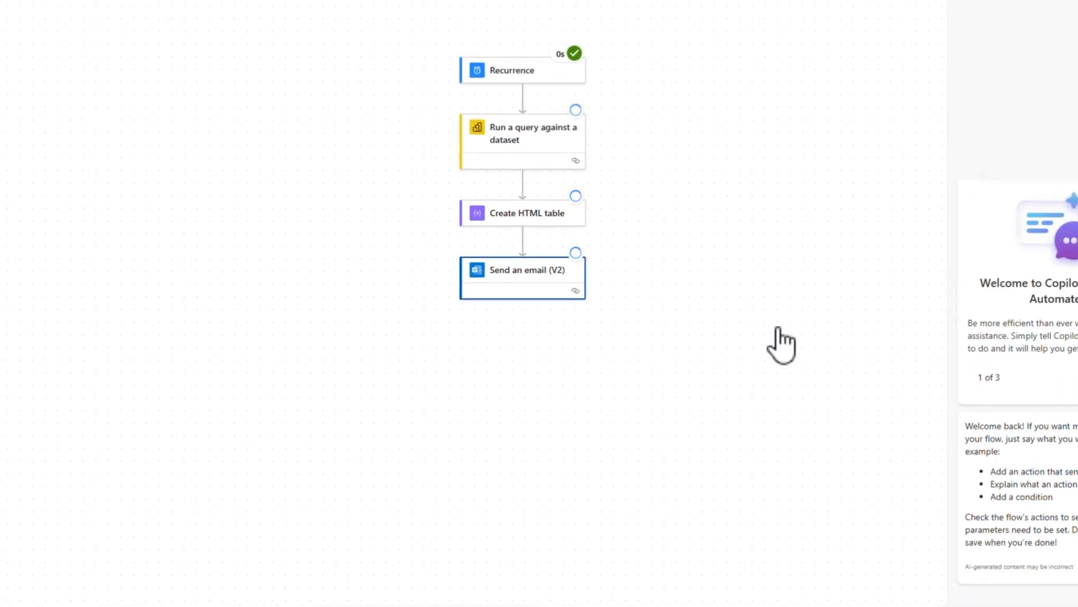